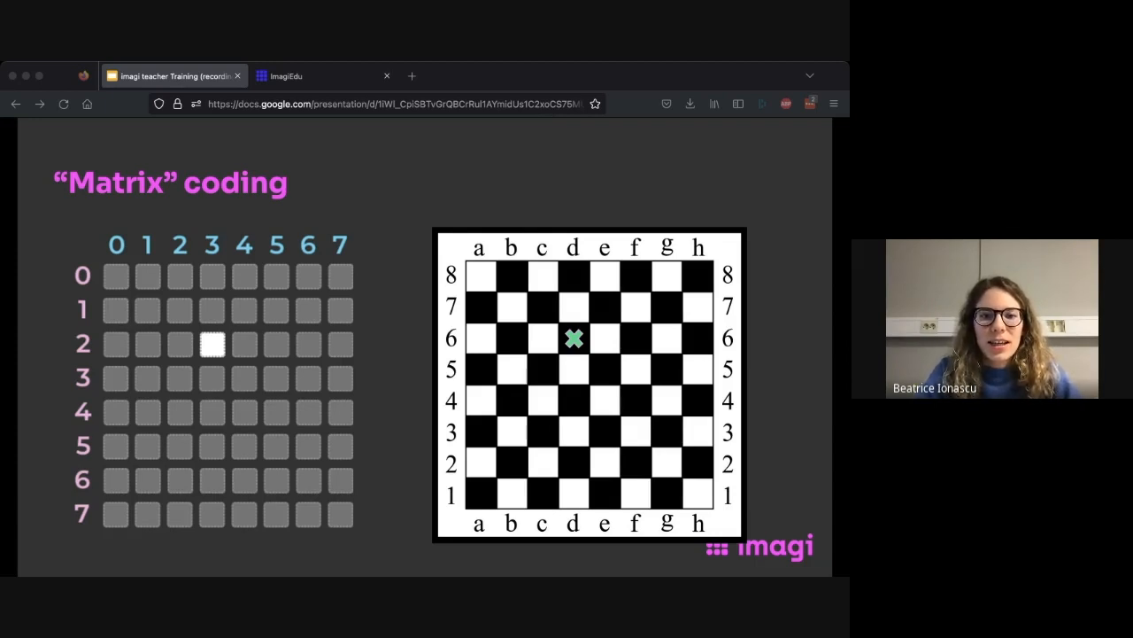
mouse_move(578, 394)
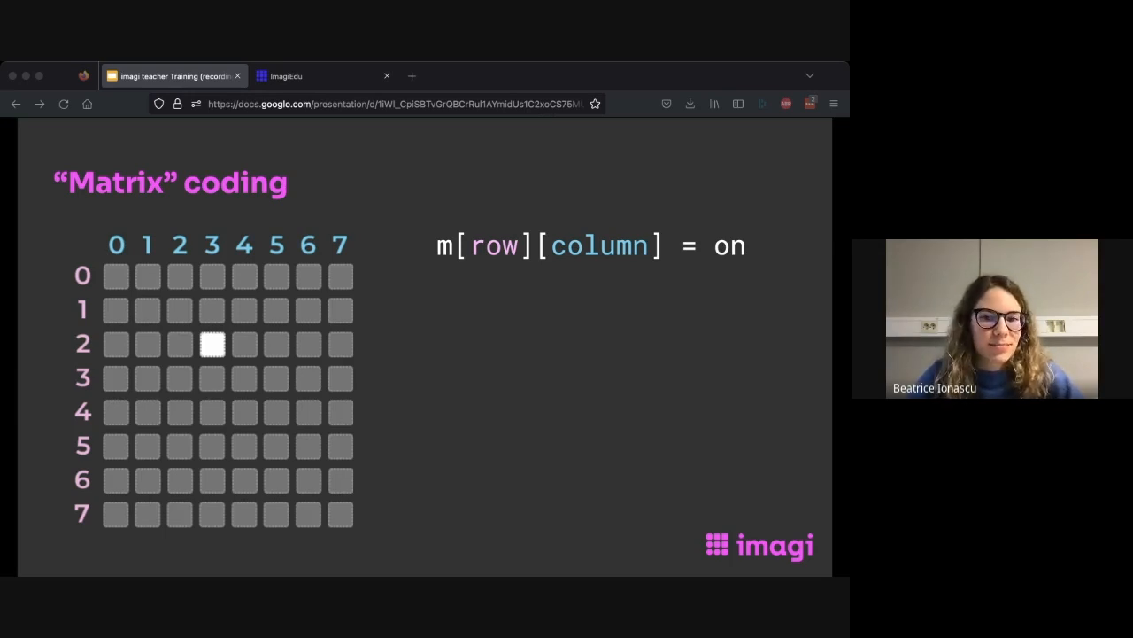
mouse_move(304, 278)
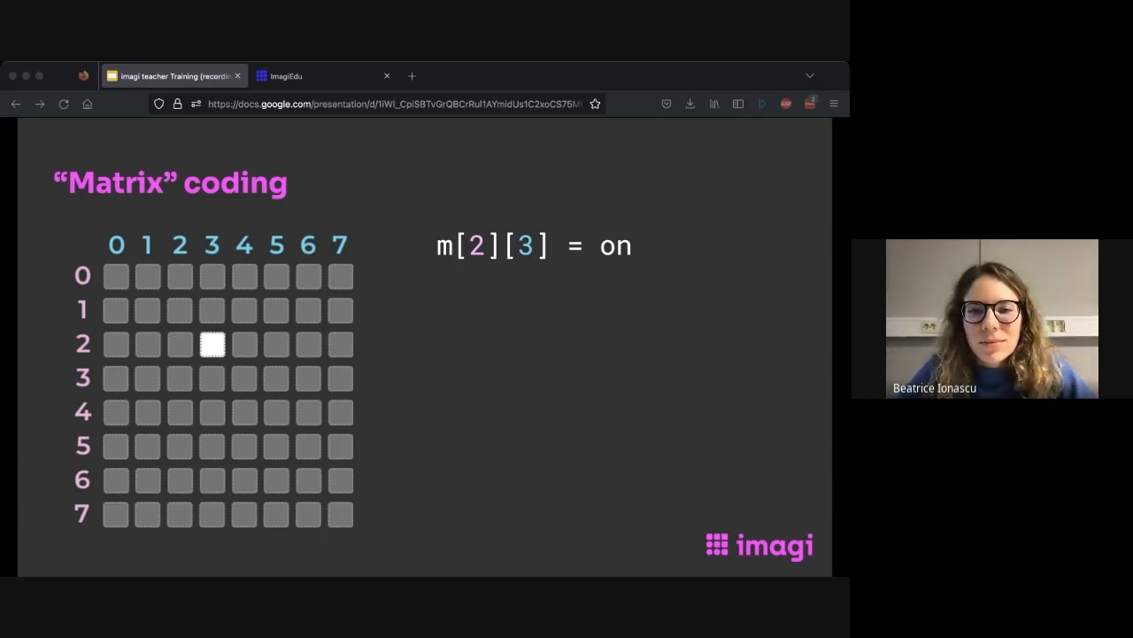
Reveal the m[2][3] = on line, completing the smiley-face pattern on the 8×8 grid.
key(Right)
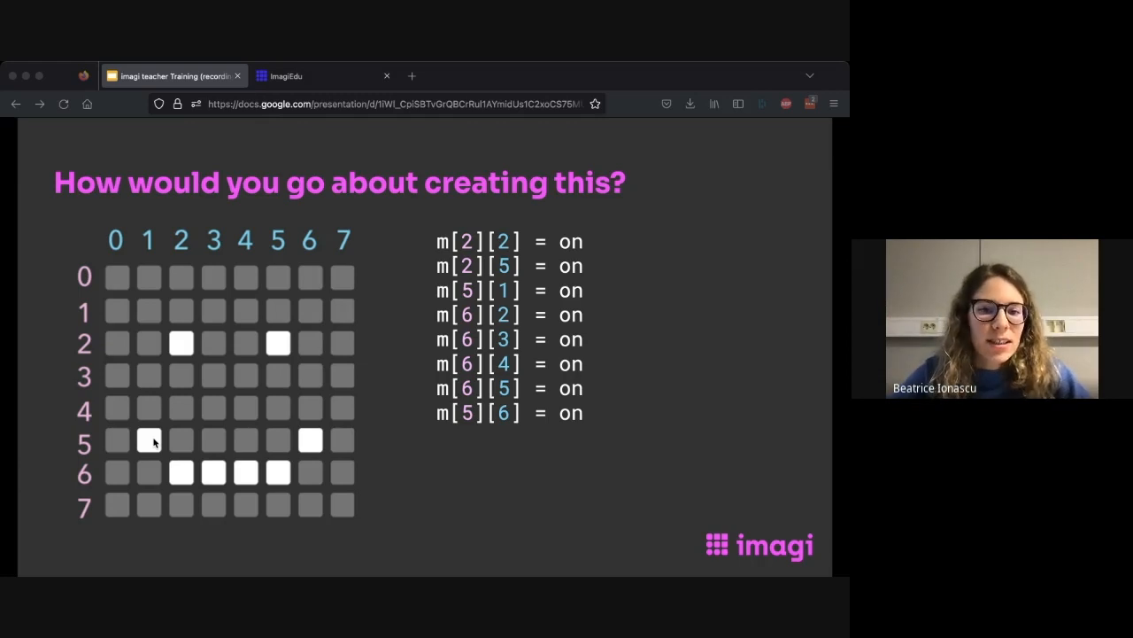
mouse_move(328, 448)
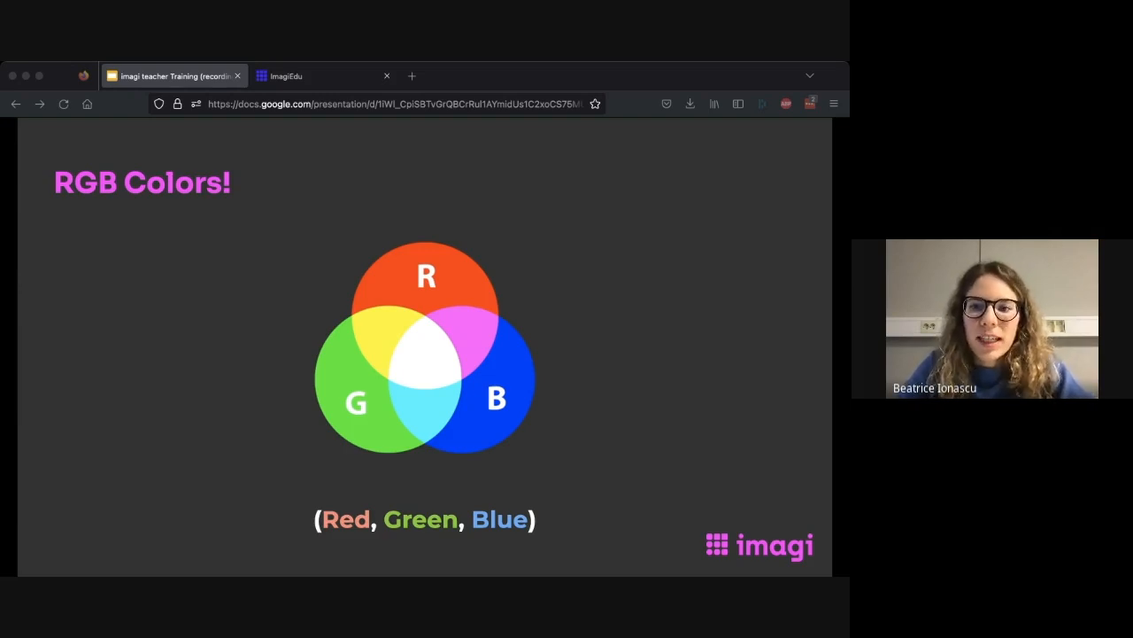
mouse_move(395, 232)
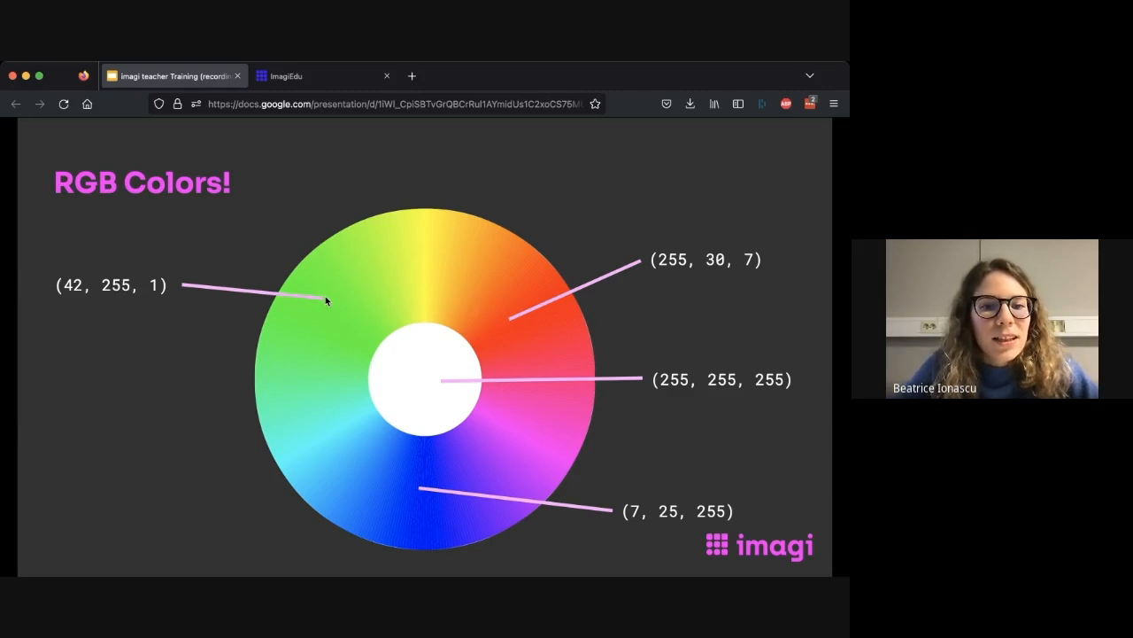
mouse_move(73, 294)
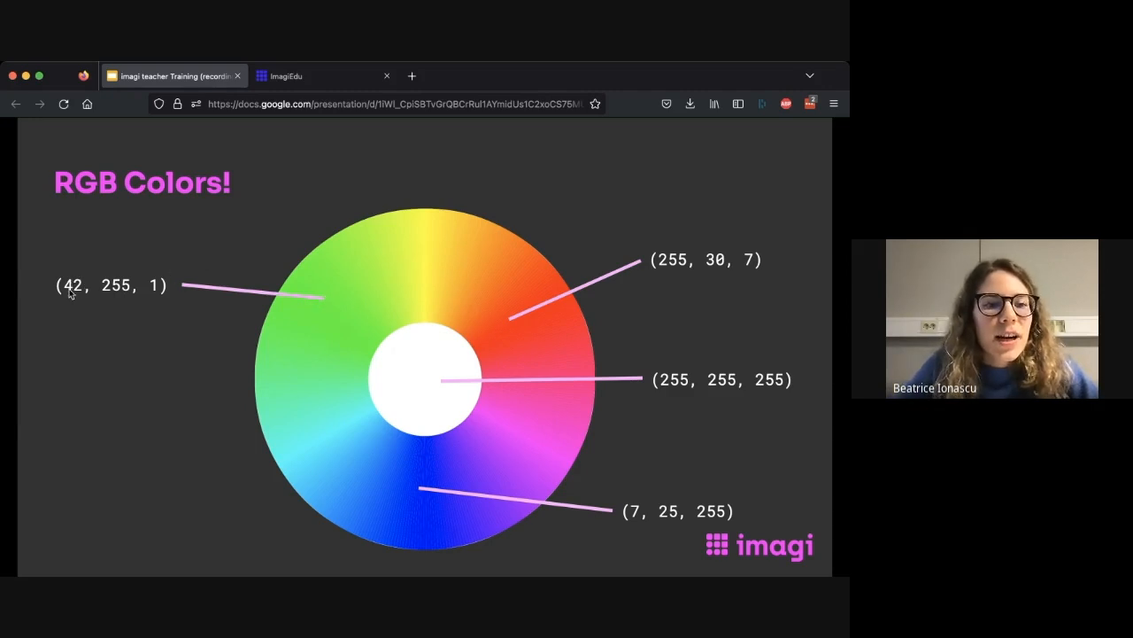
mouse_move(119, 296)
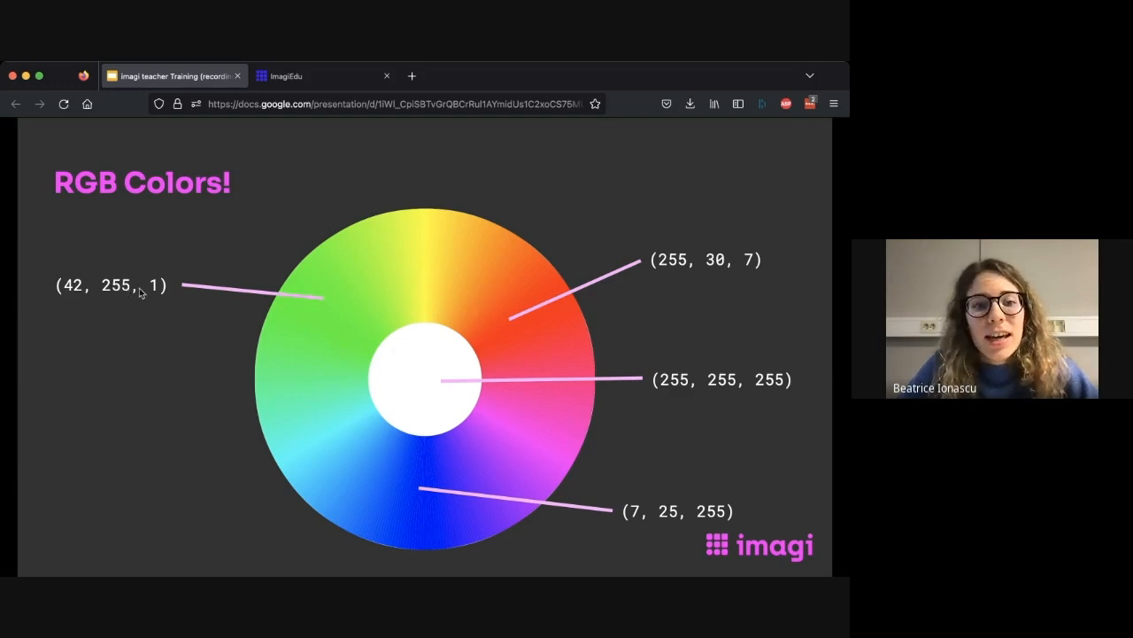
mouse_move(153, 294)
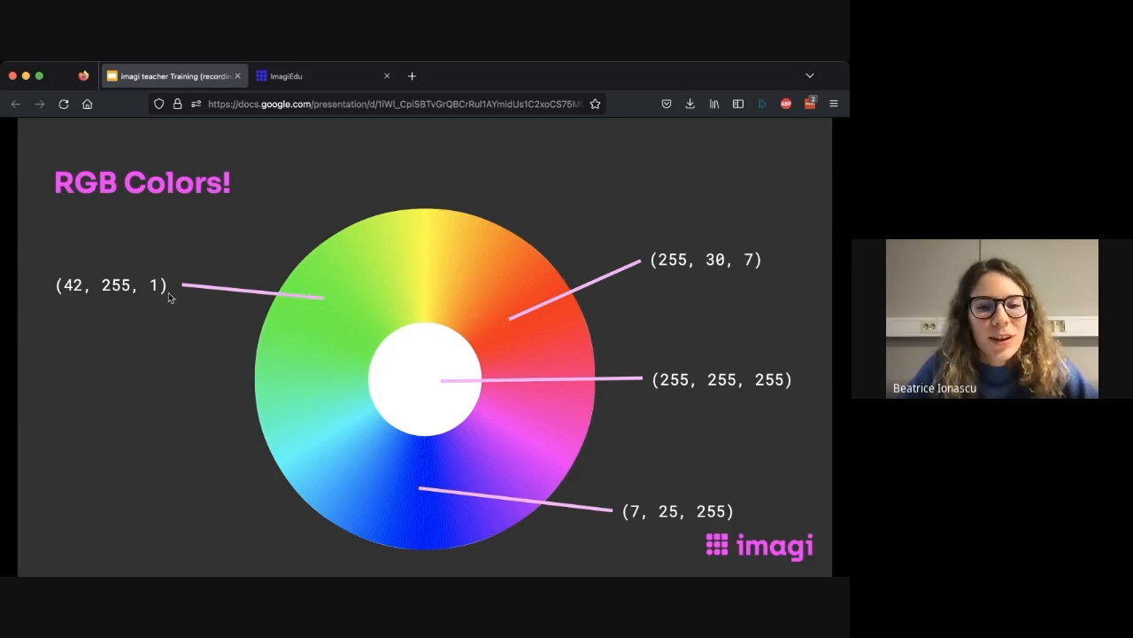
mouse_move(355, 329)
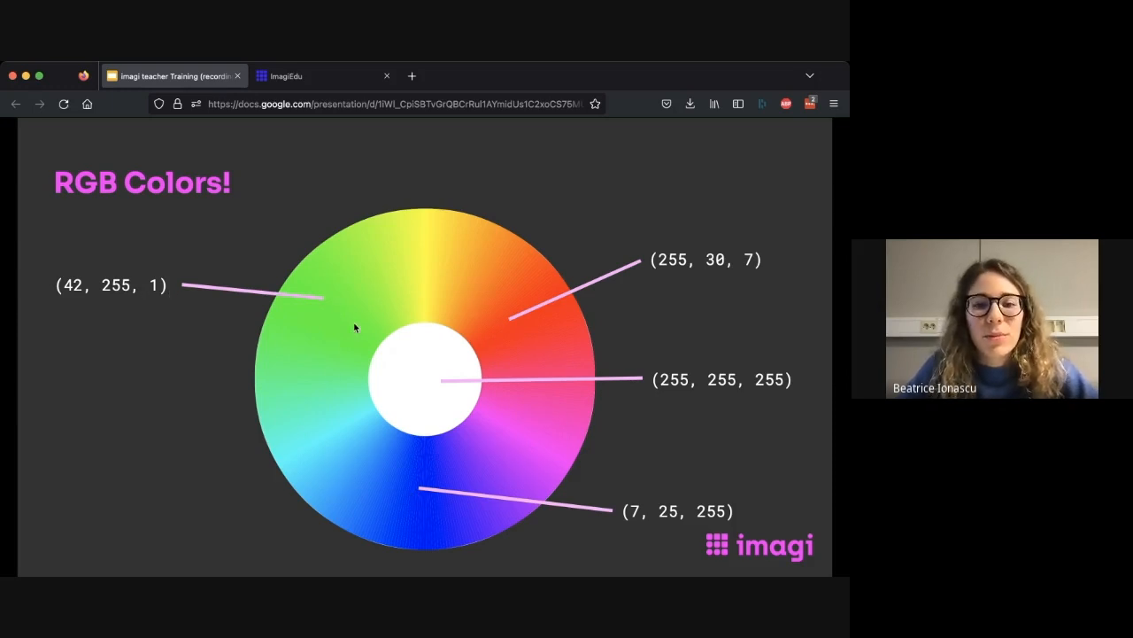
mouse_move(514, 309)
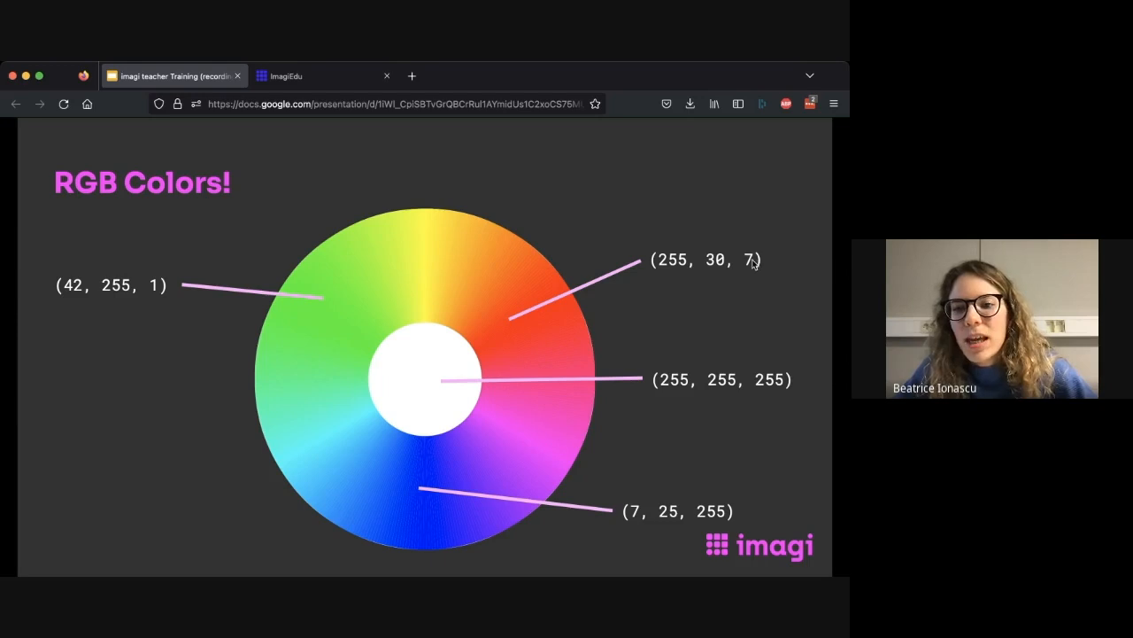
mouse_move(617, 486)
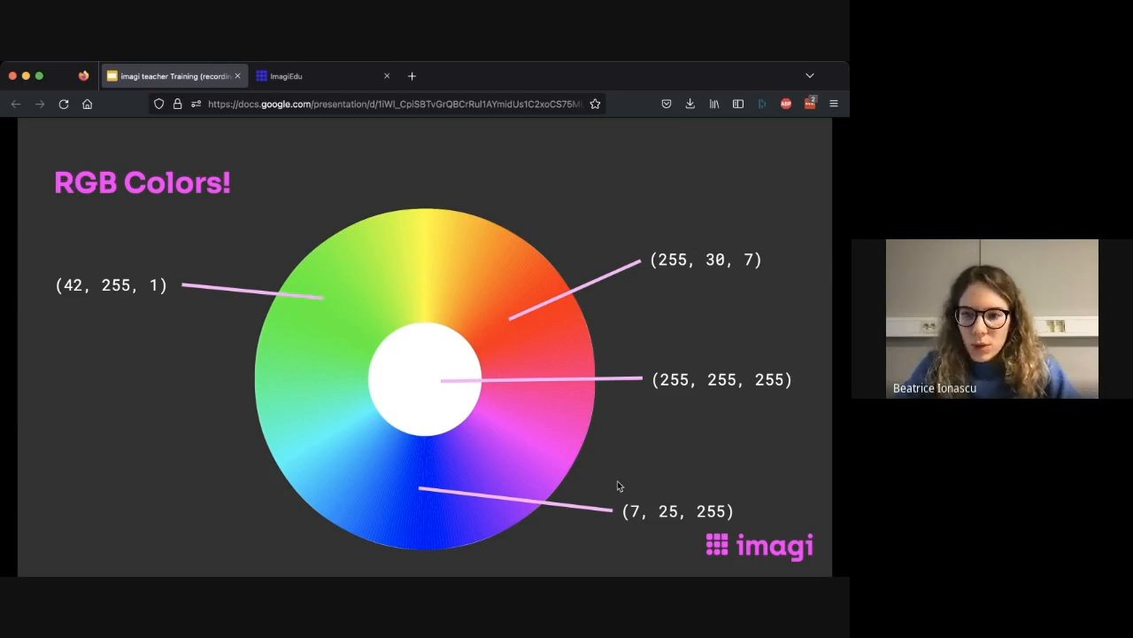
mouse_move(683, 386)
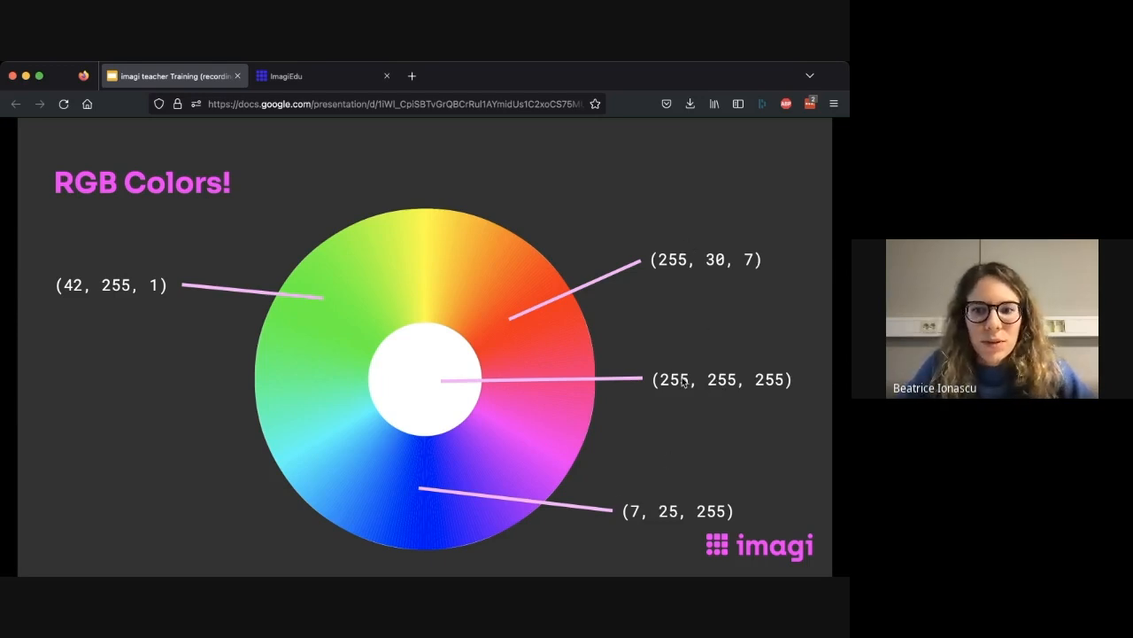
mouse_move(705, 315)
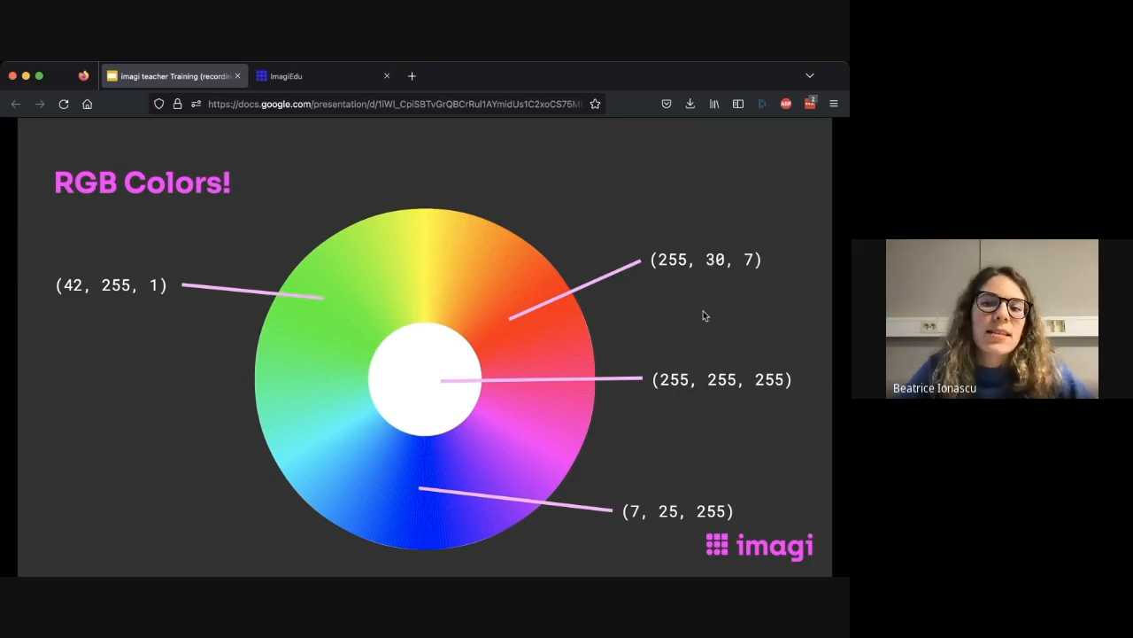
mouse_move(667, 246)
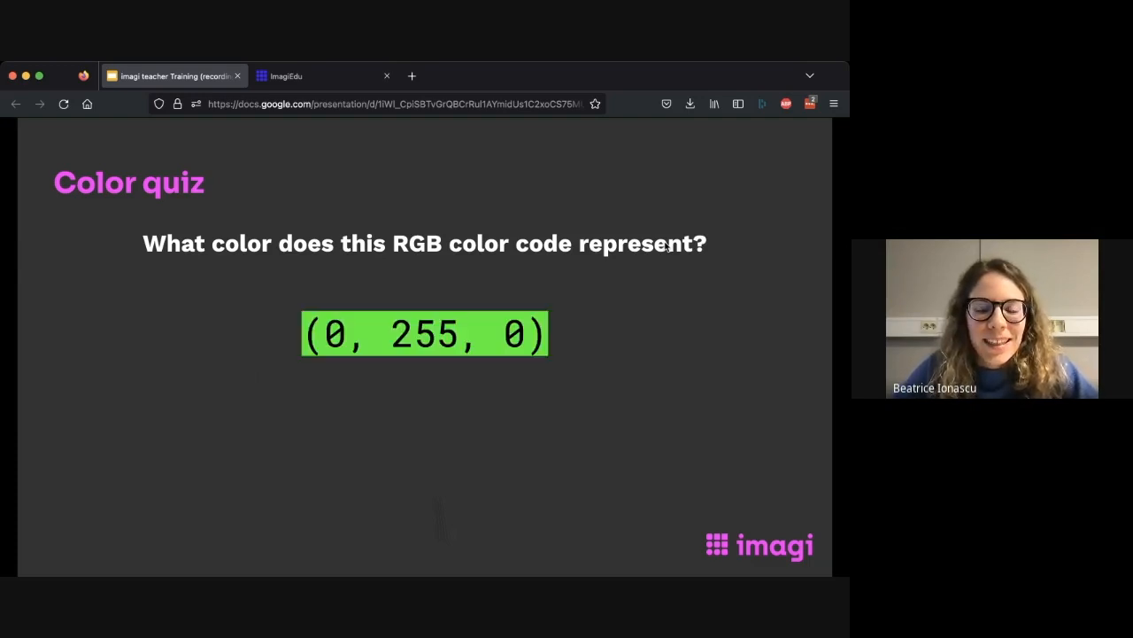
Reveal the aqua and yellow RGB answers and advance to the orange (255, 165, 0) question.
key(Right)
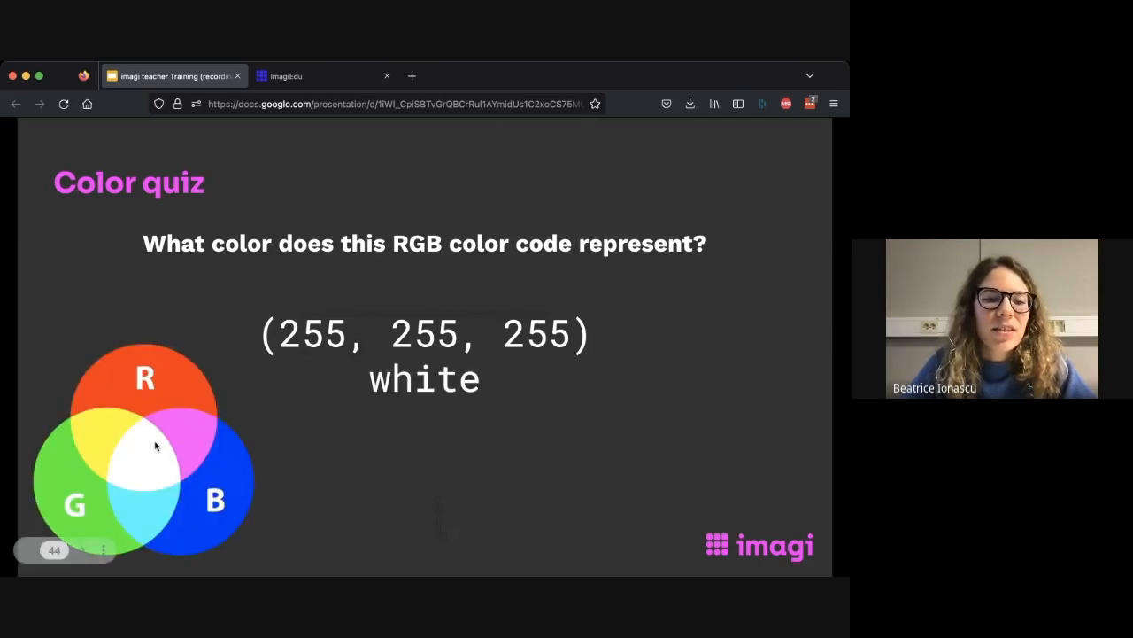
mouse_move(124, 490)
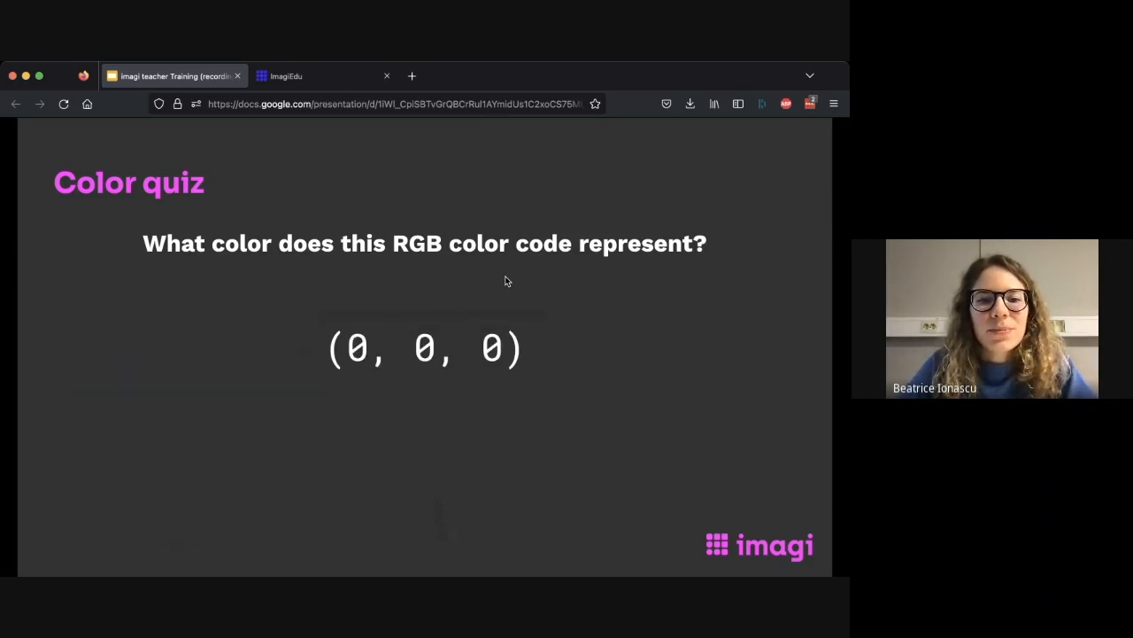
mouse_move(434, 367)
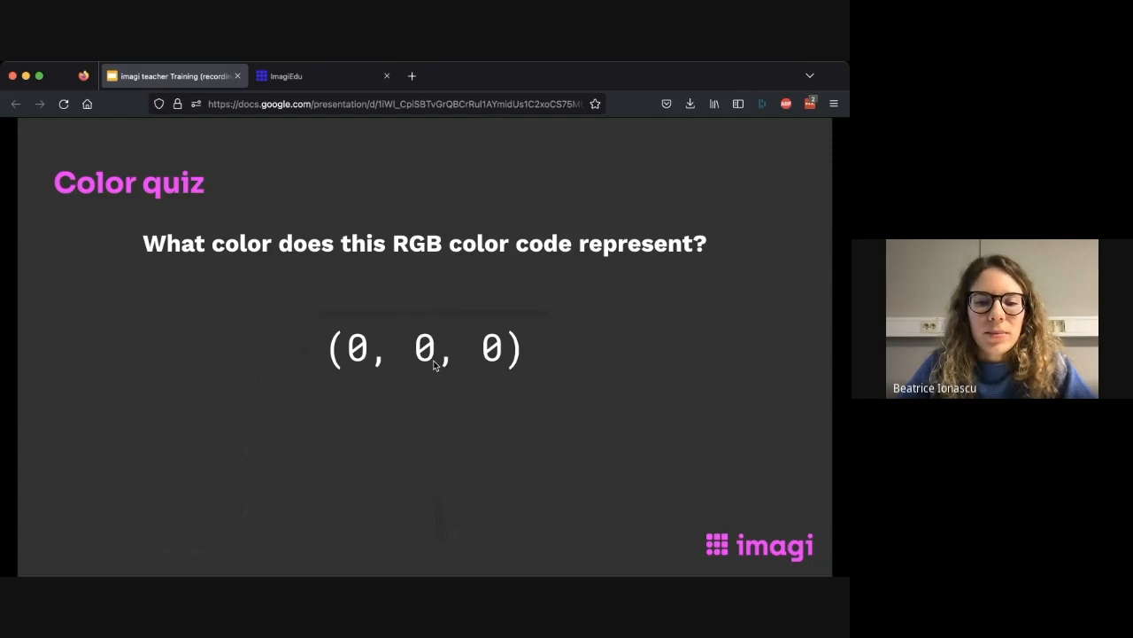
mouse_move(431, 425)
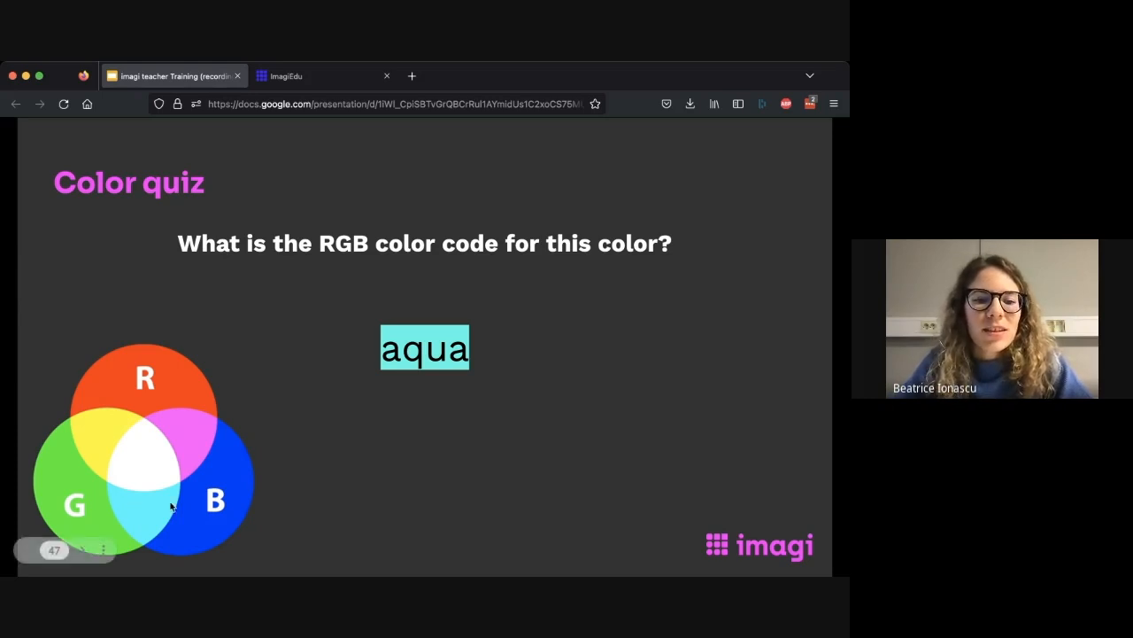
mouse_move(149, 502)
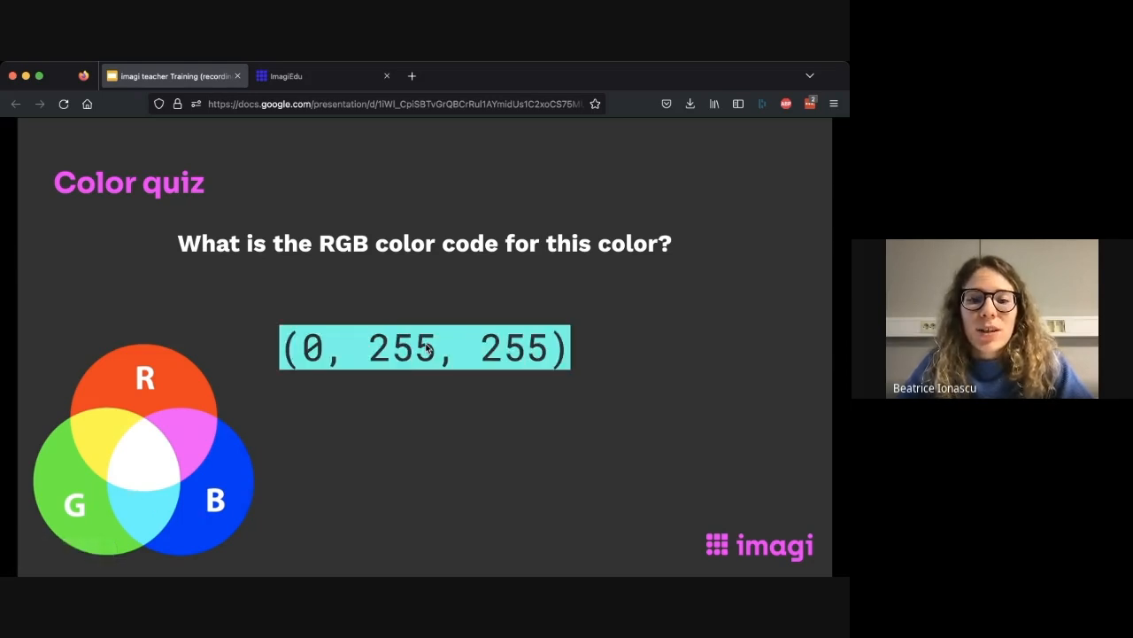
mouse_move(407, 409)
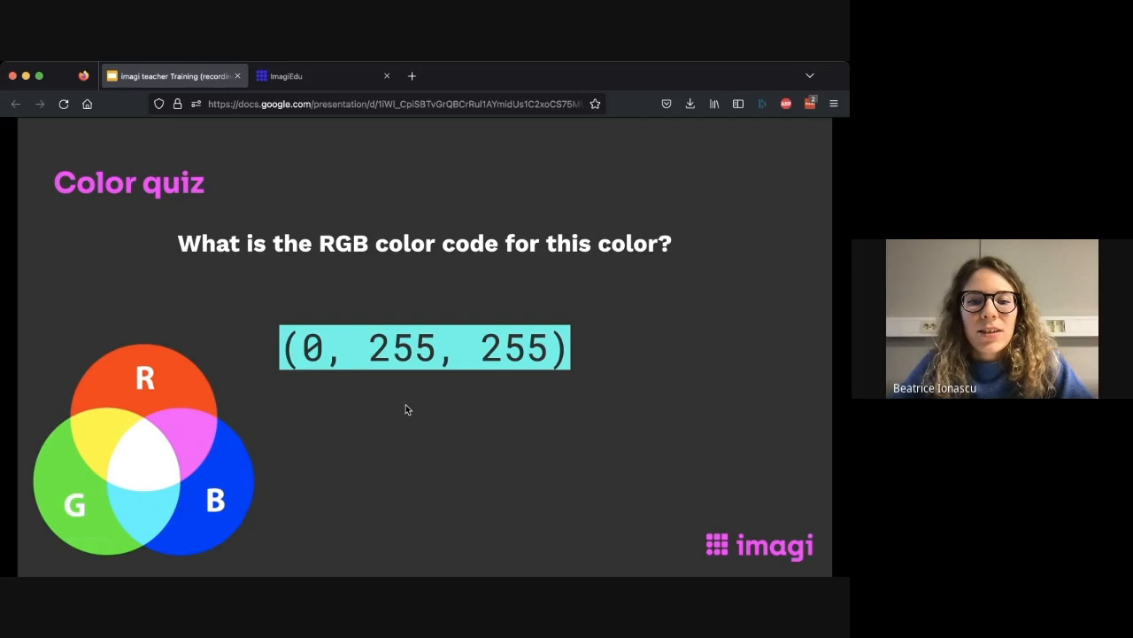
mouse_move(407, 329)
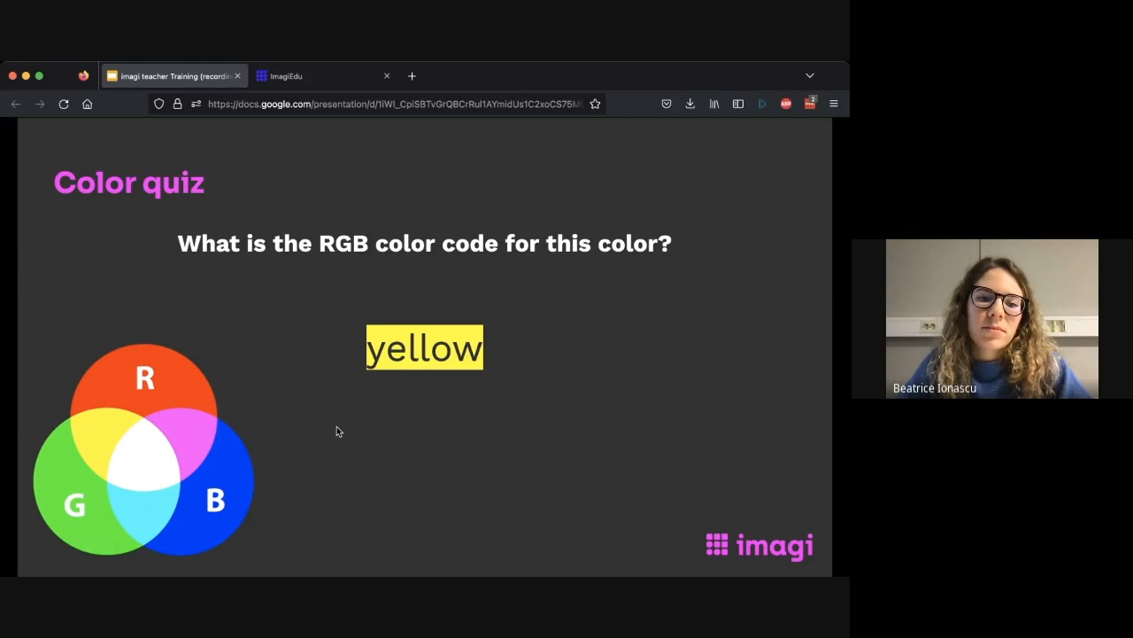
mouse_move(494, 437)
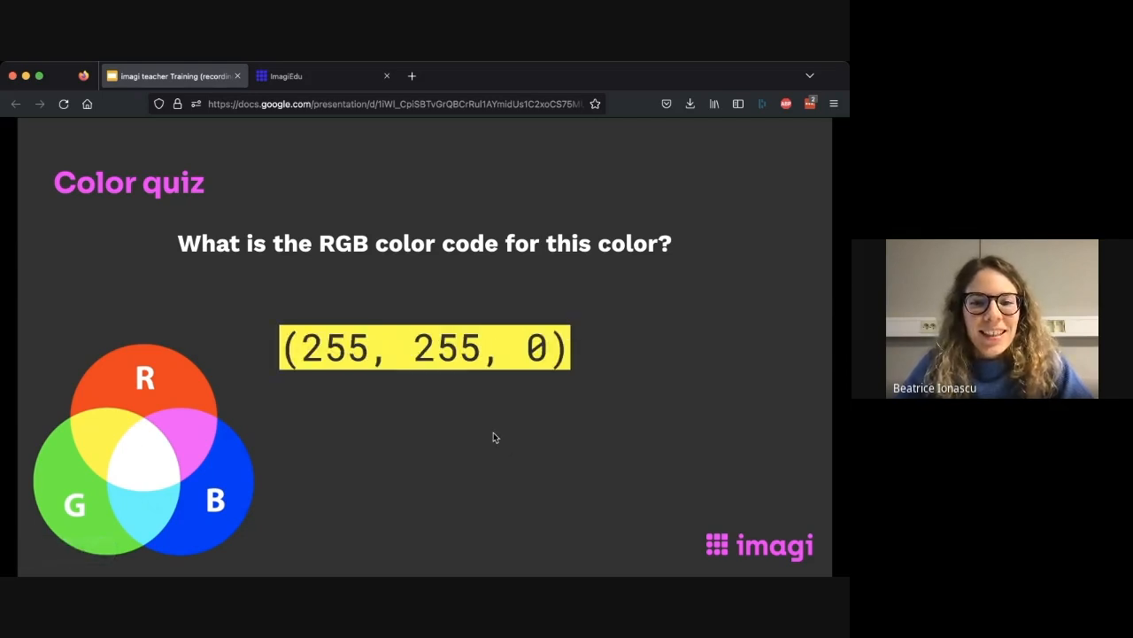
key(Right)
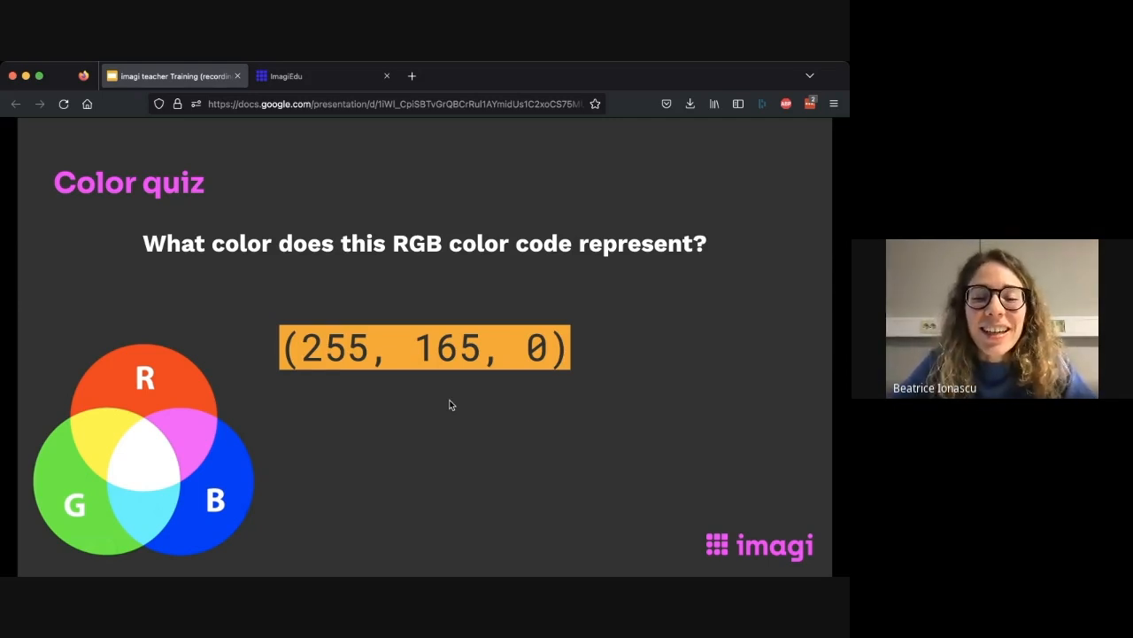
mouse_move(409, 348)
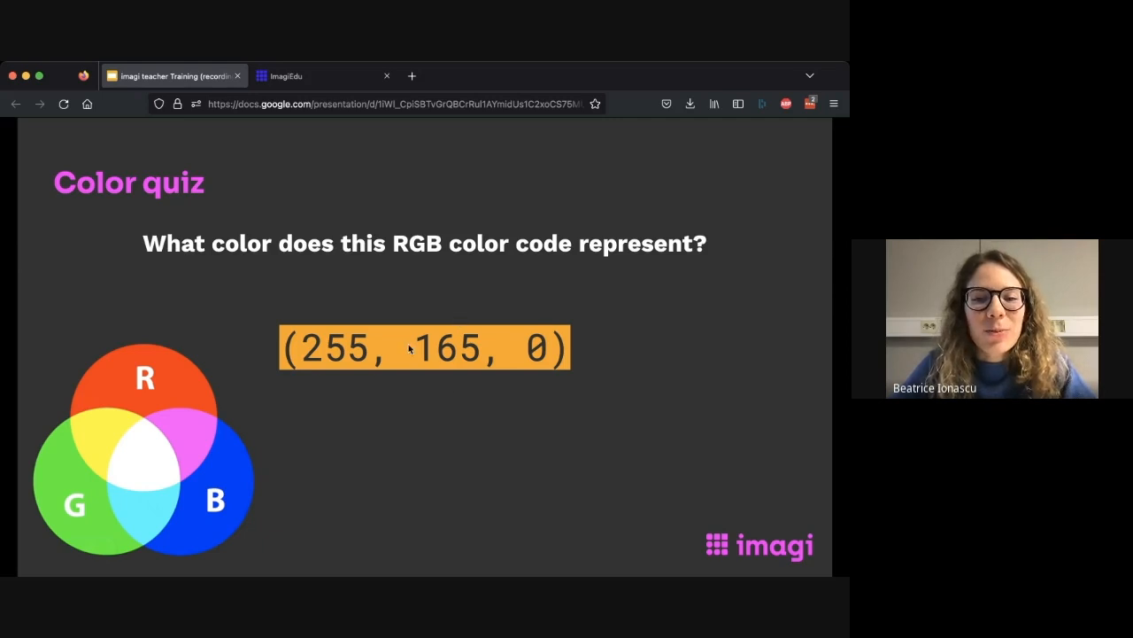
mouse_move(350, 374)
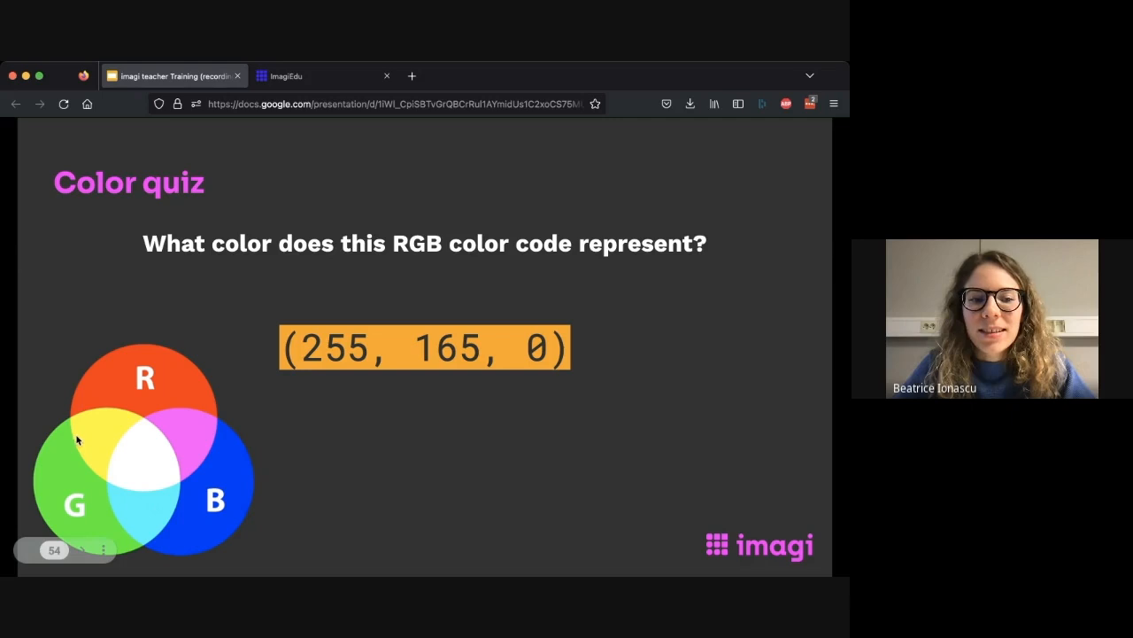
mouse_move(55, 456)
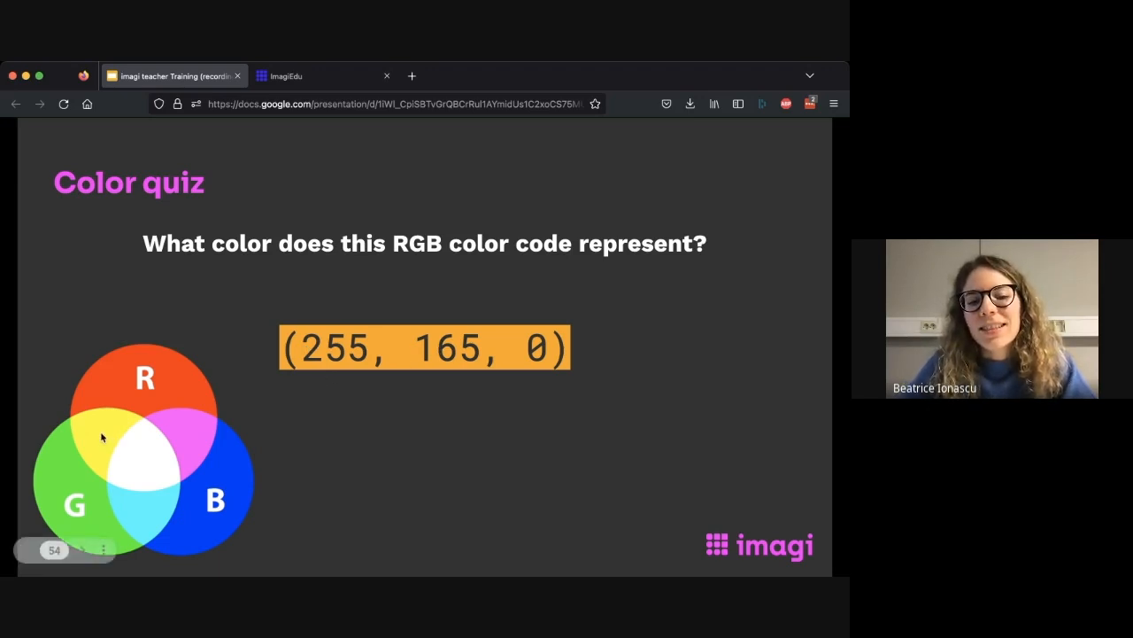
mouse_move(68, 485)
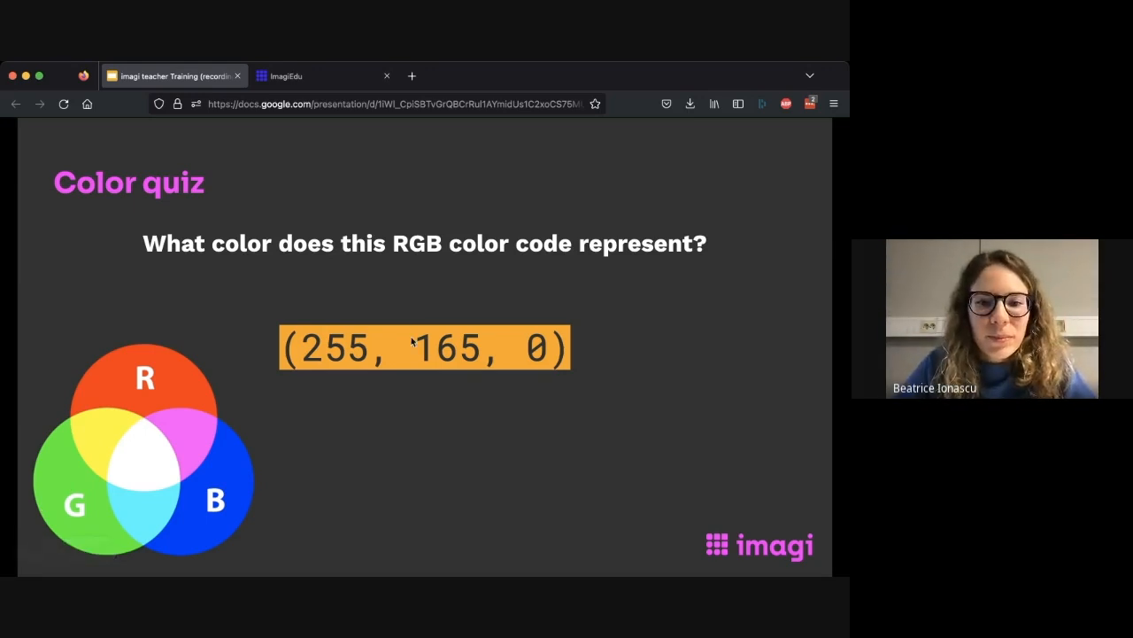
Advance past the orange code question to the 'Now you can create all of this' slide.
key(Right)
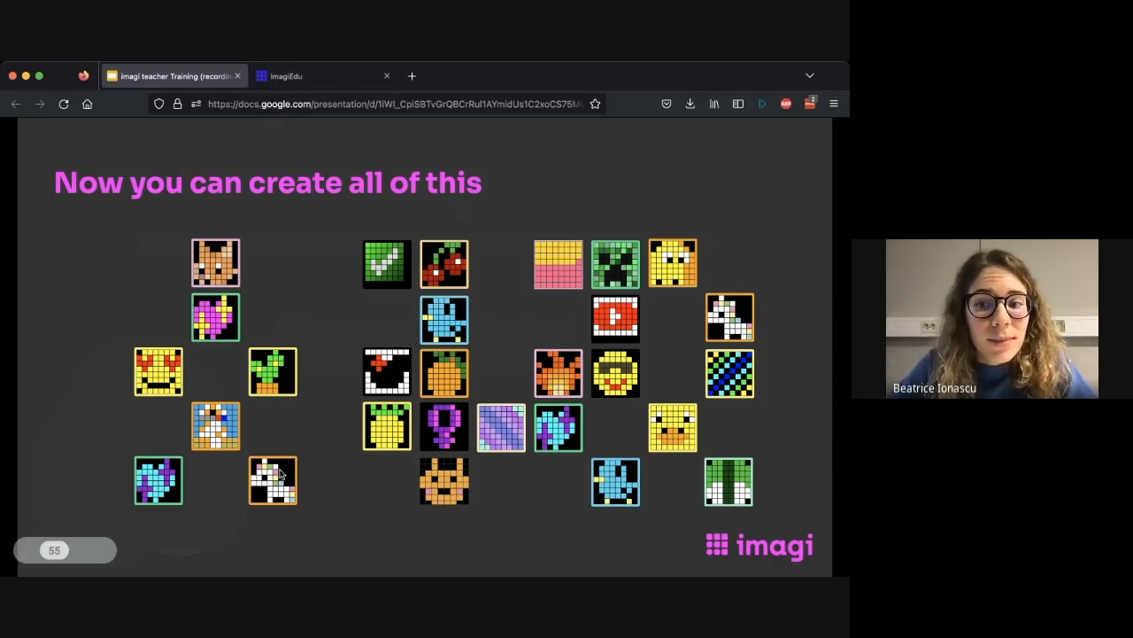
Create a new blank imagiEdu project and show its Design view with the 8×8 grid.
key(Right)
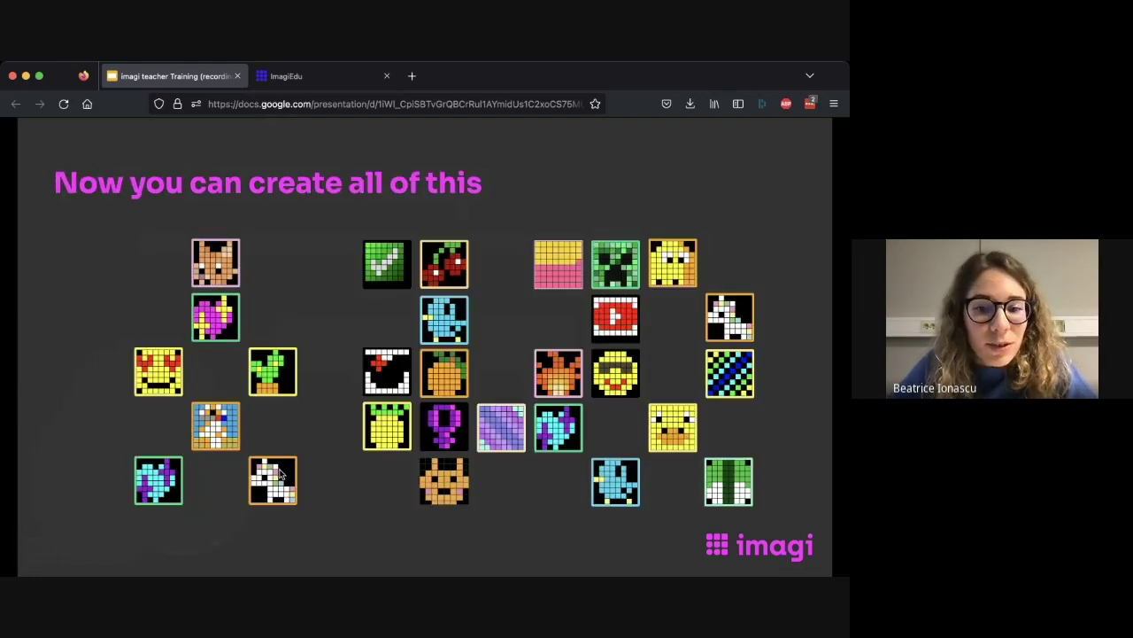
click(319, 76)
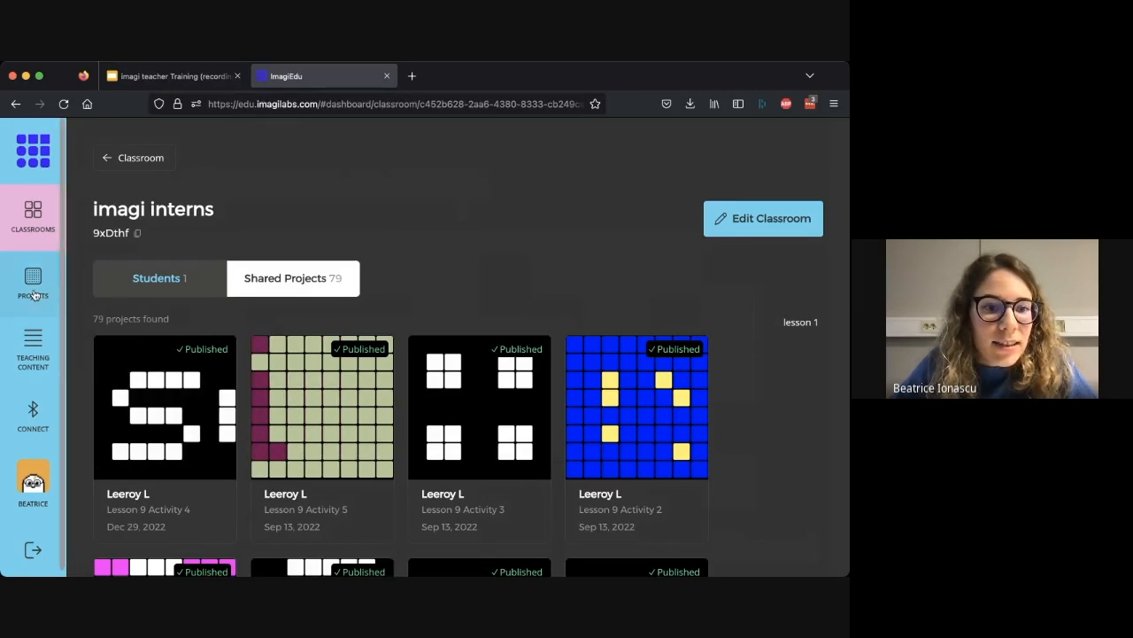
click(32, 282)
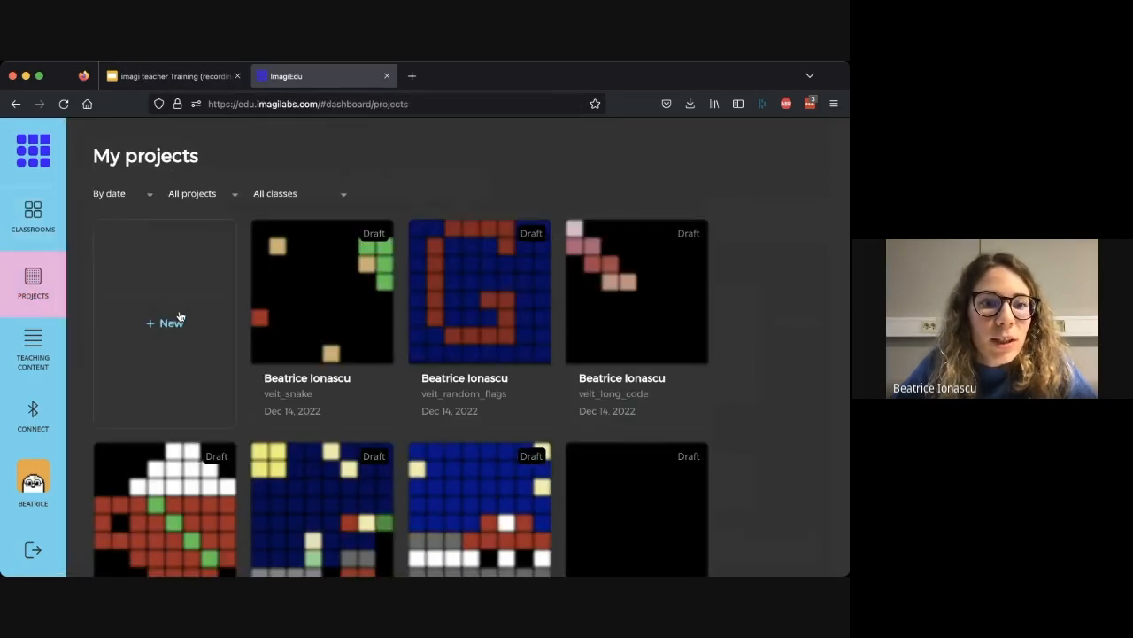
click(165, 323)
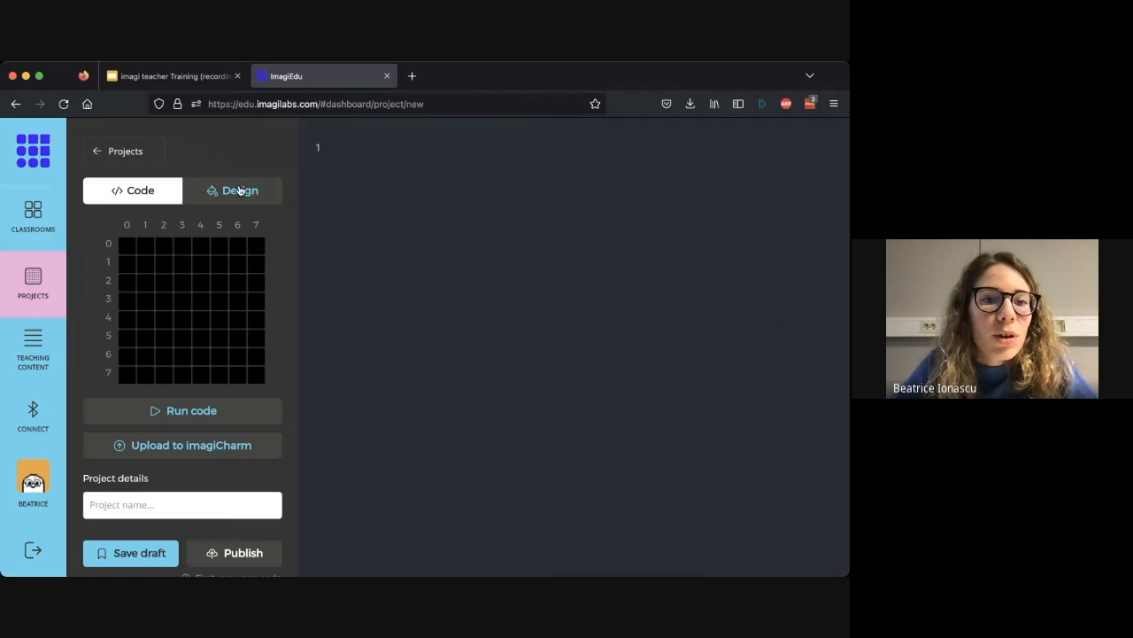
click(239, 190)
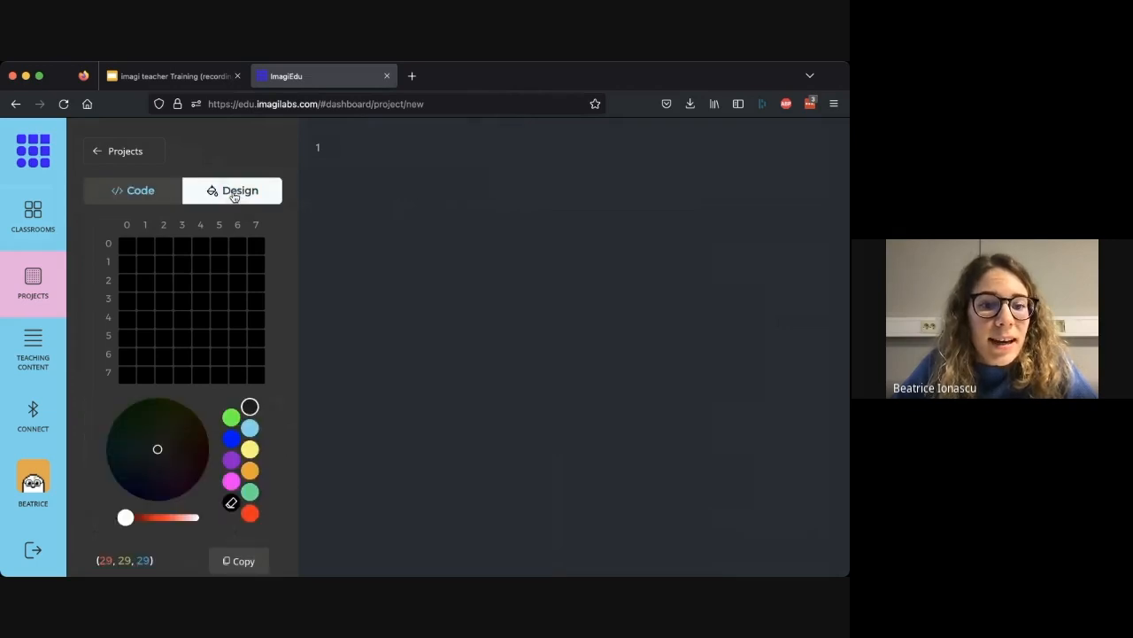
mouse_move(247, 295)
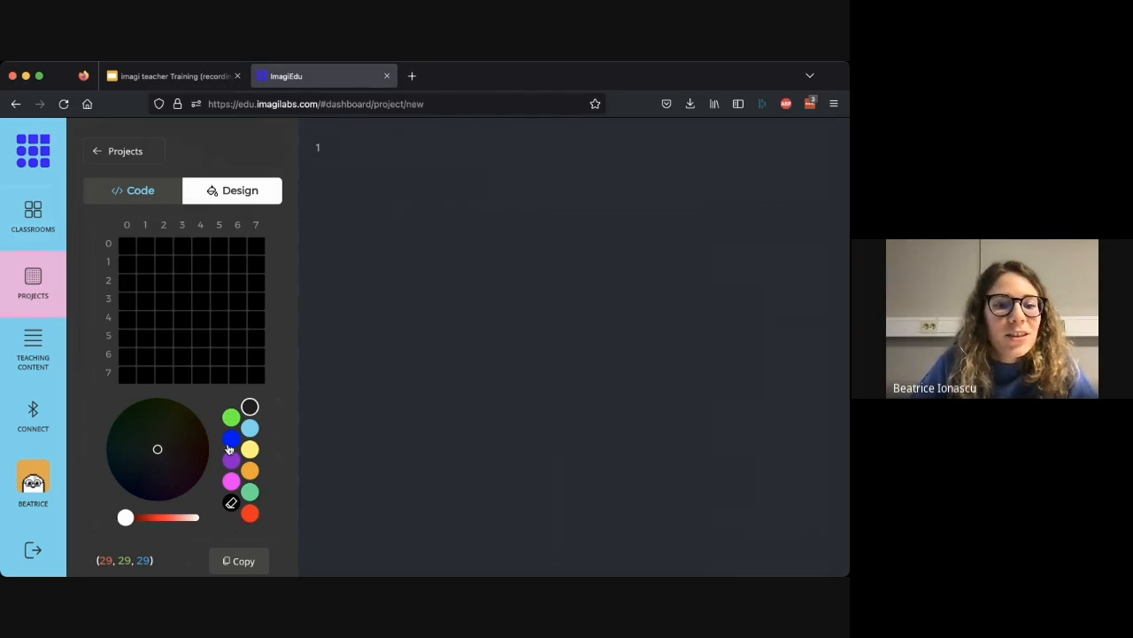
Adjust the hue and brightness to brown (141, 90, 43) and copy its RGB code.
drag(126, 517, 199, 517)
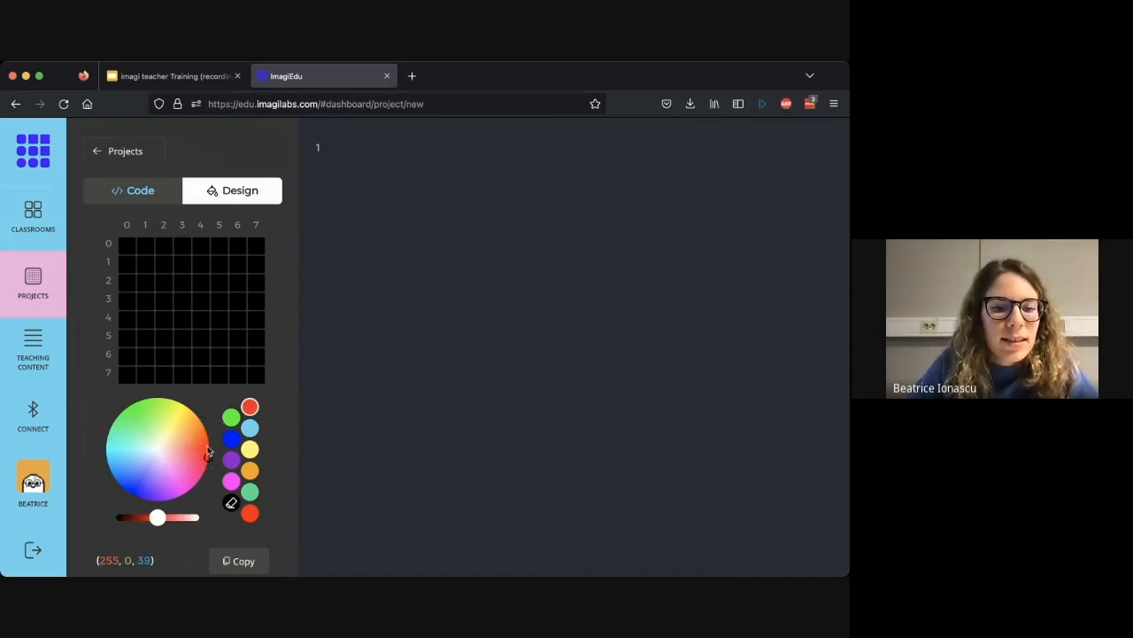
click(192, 460)
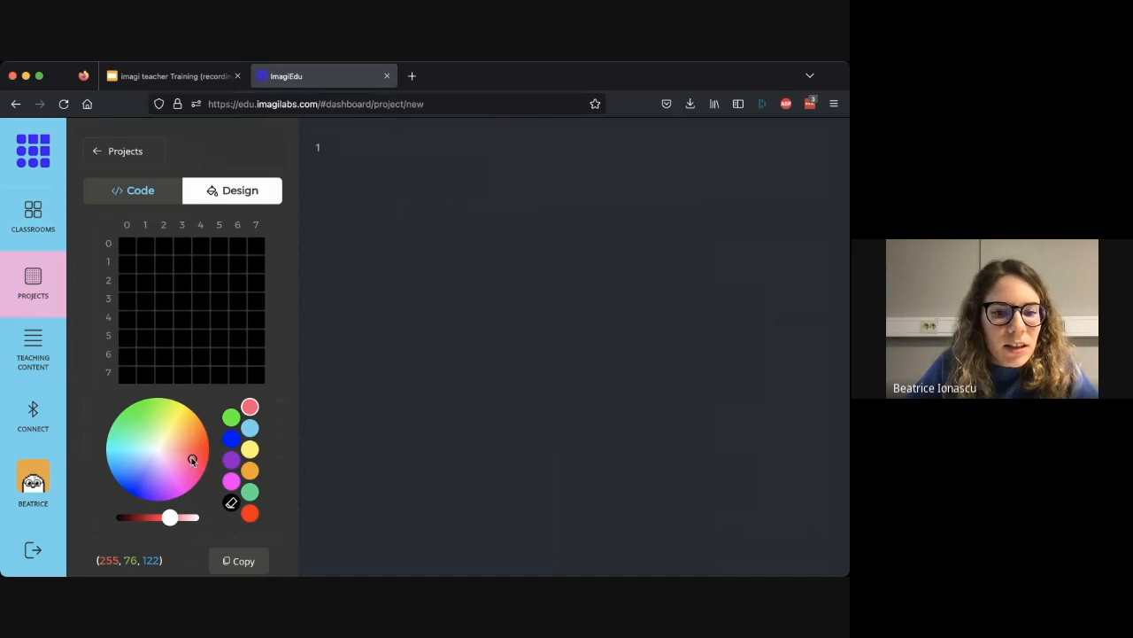
mouse_move(142, 411)
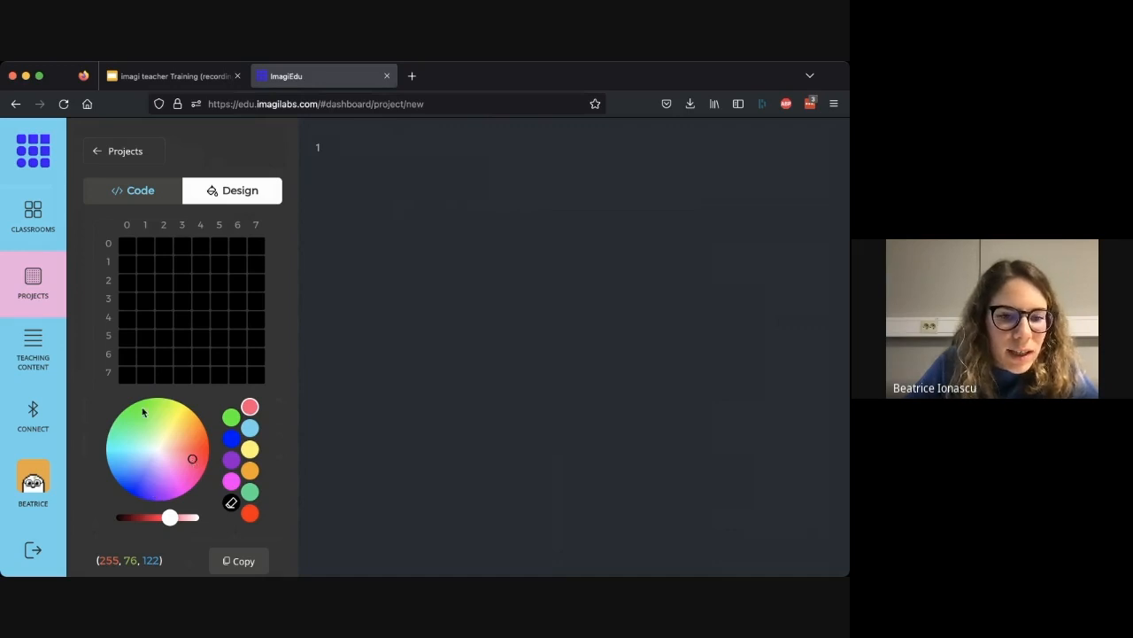
click(186, 441)
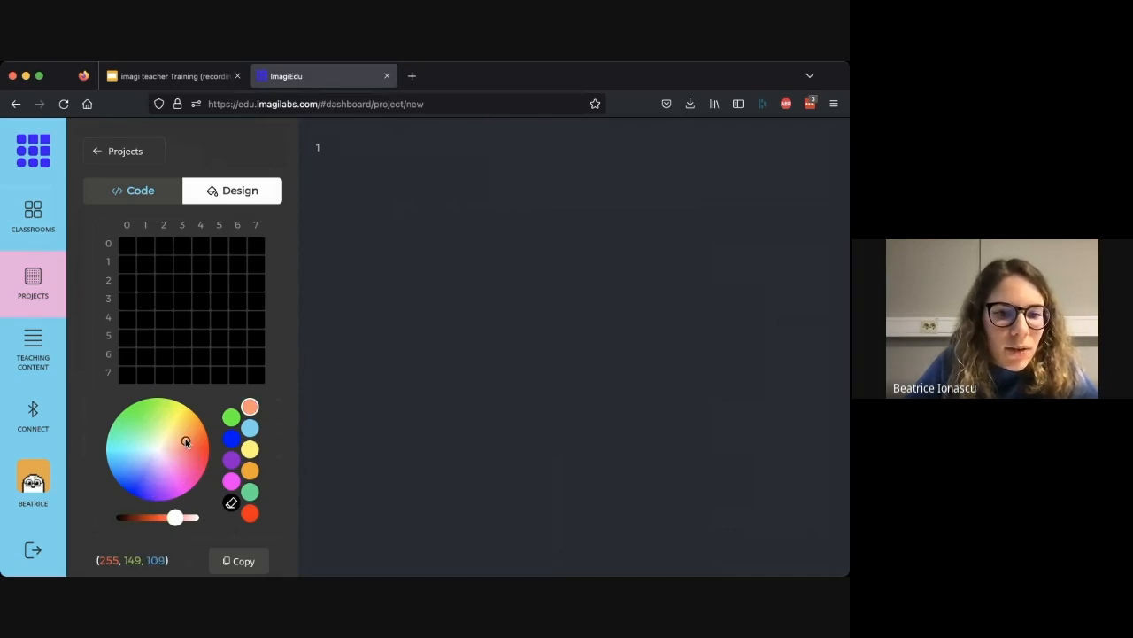
click(189, 432)
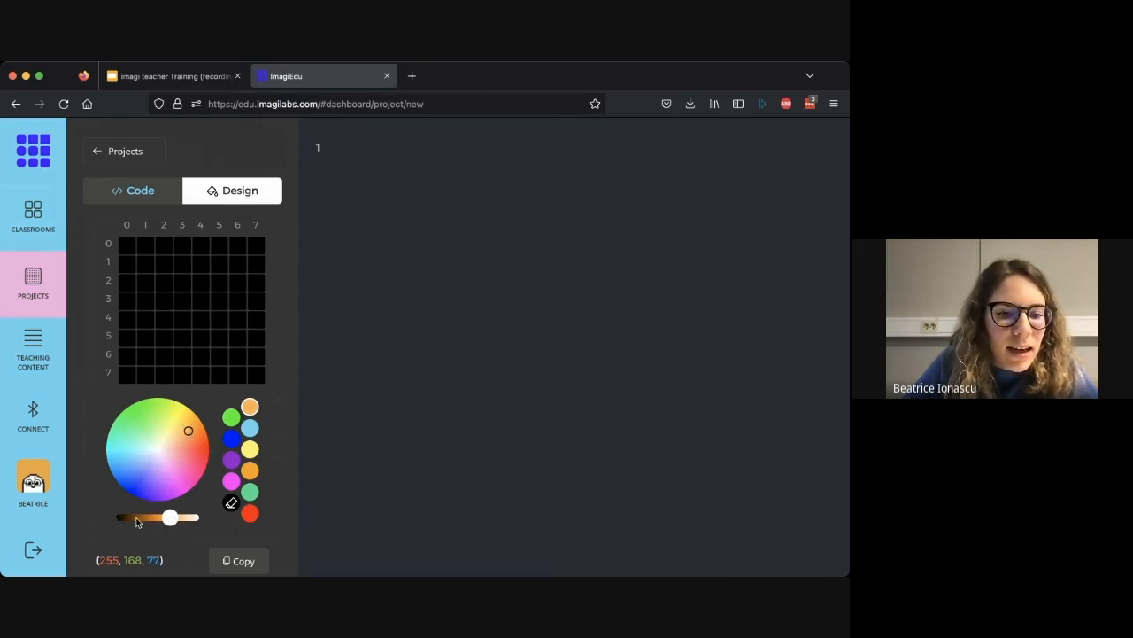
drag(170, 517, 191, 517)
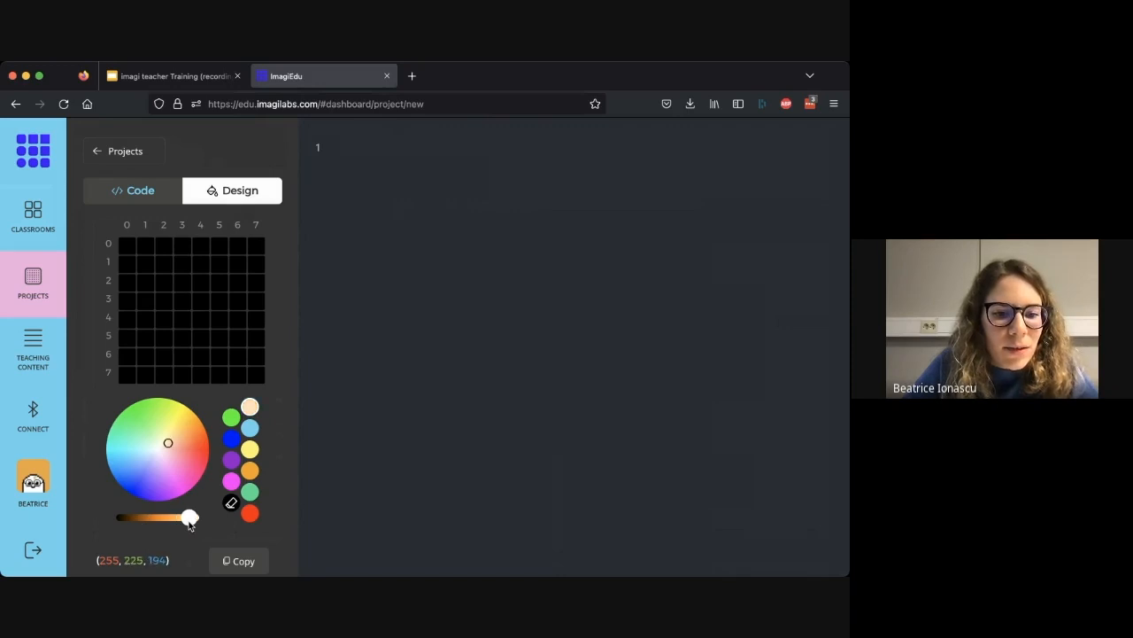
drag(188, 518, 201, 517)
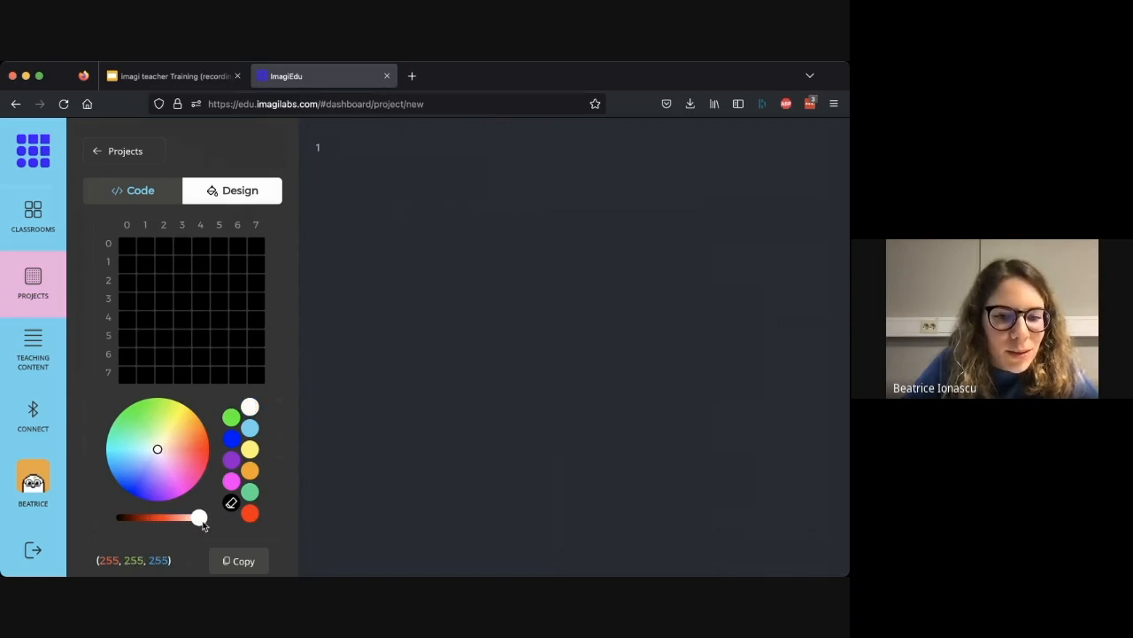
drag(200, 517, 157, 516)
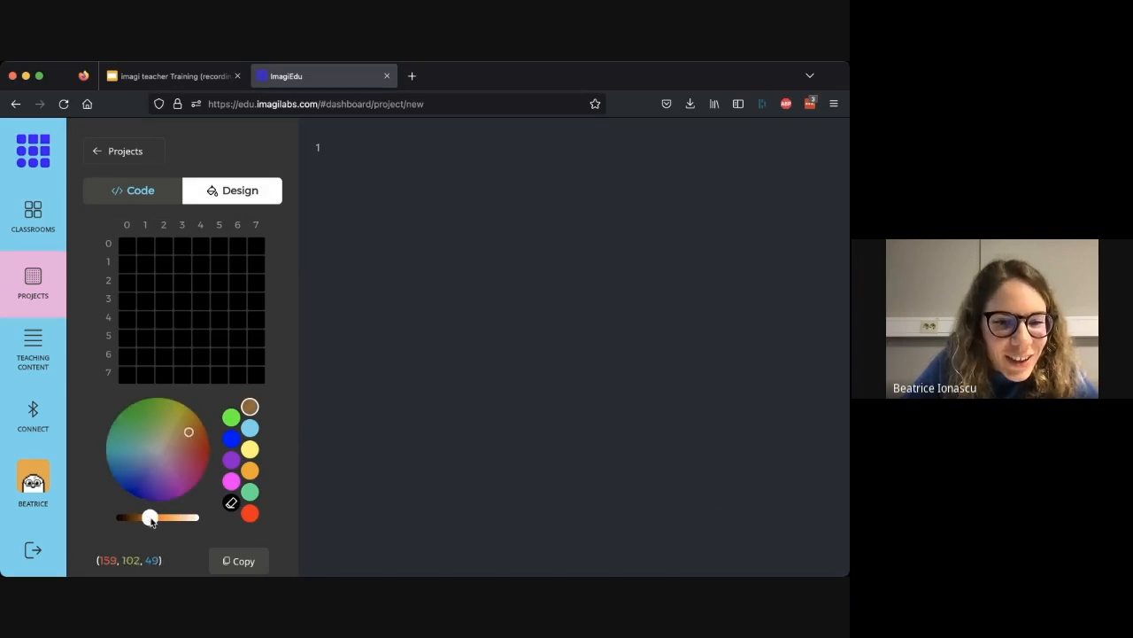
drag(149, 517, 155, 517)
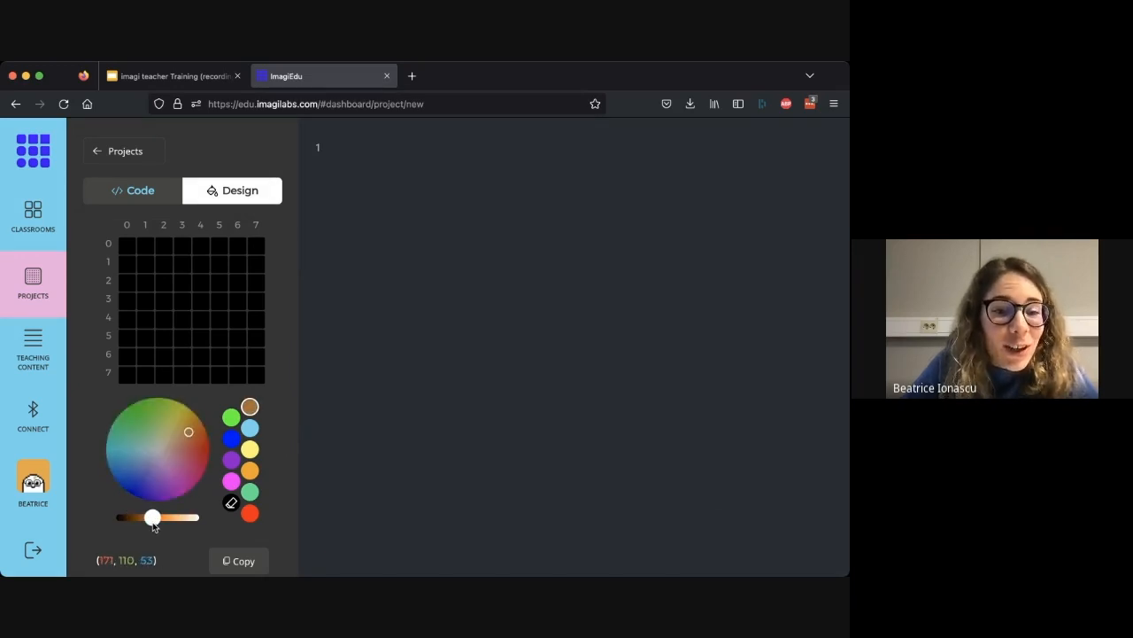
drag(152, 517, 146, 517)
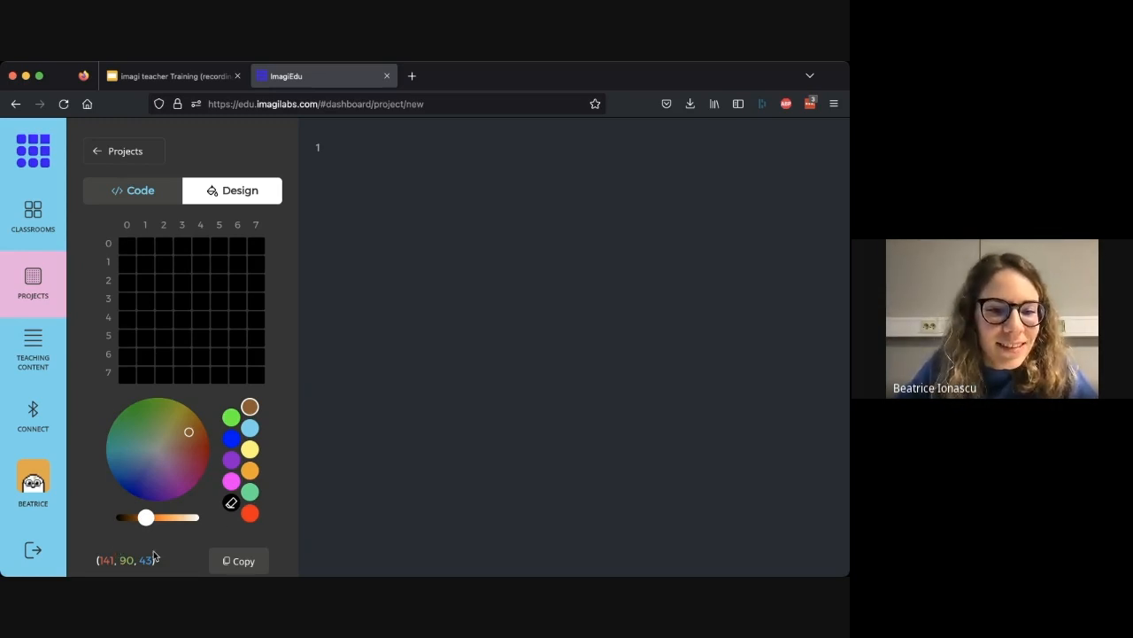
click(239, 561)
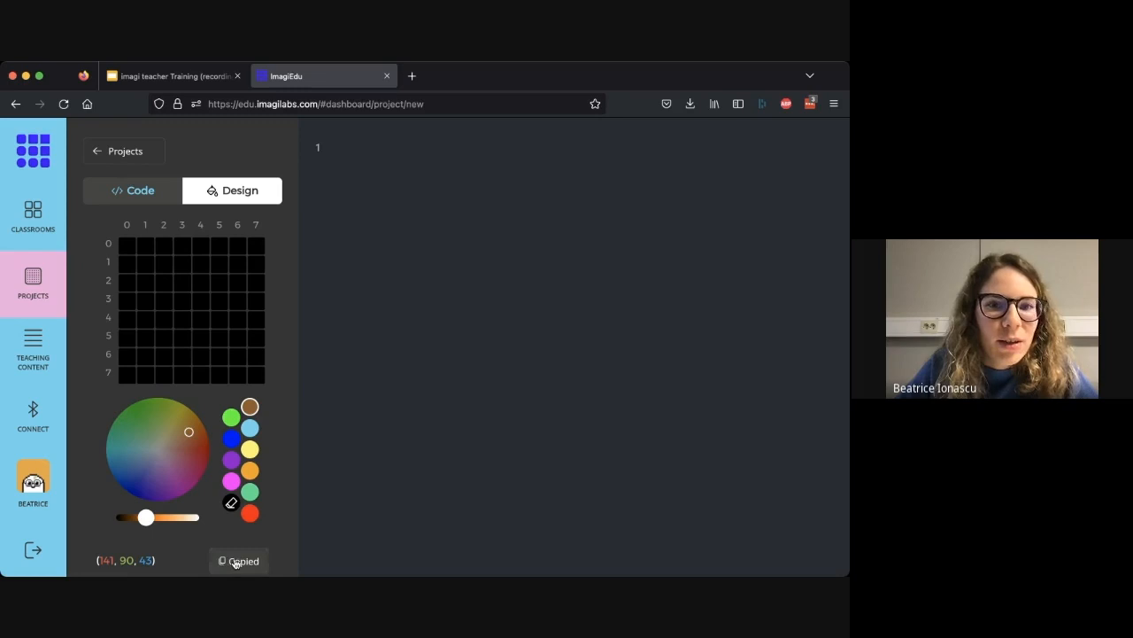
Run m[0][0] = (141, 90, 43) to colour the first pixel brown, then return to the slides.
click(354, 147)
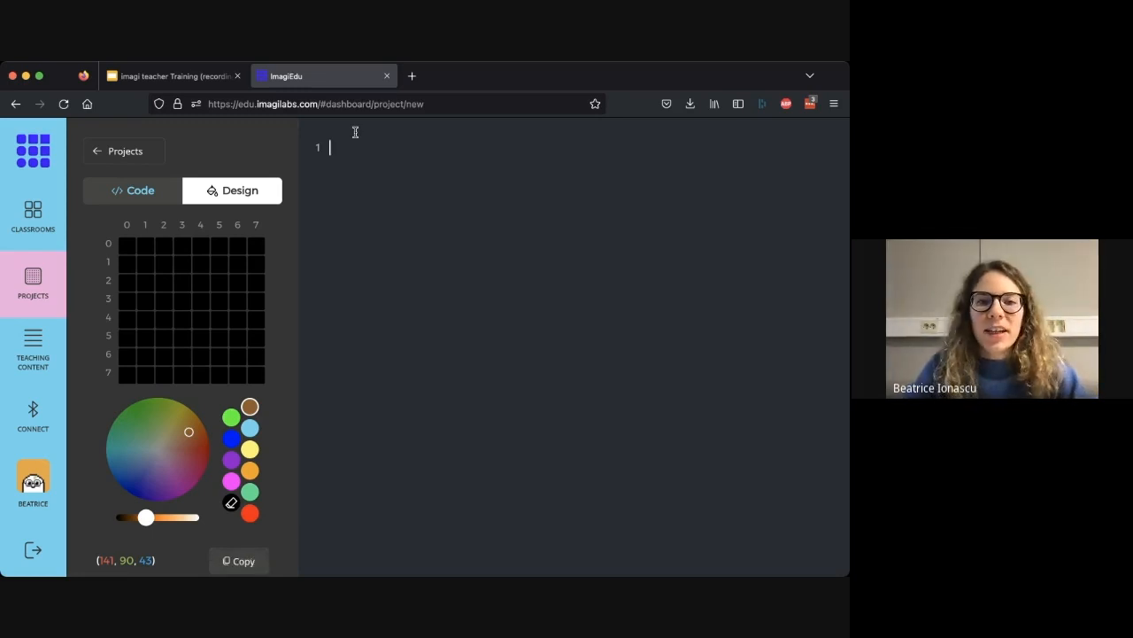
text(m[0][0] = (141, 90, 43)
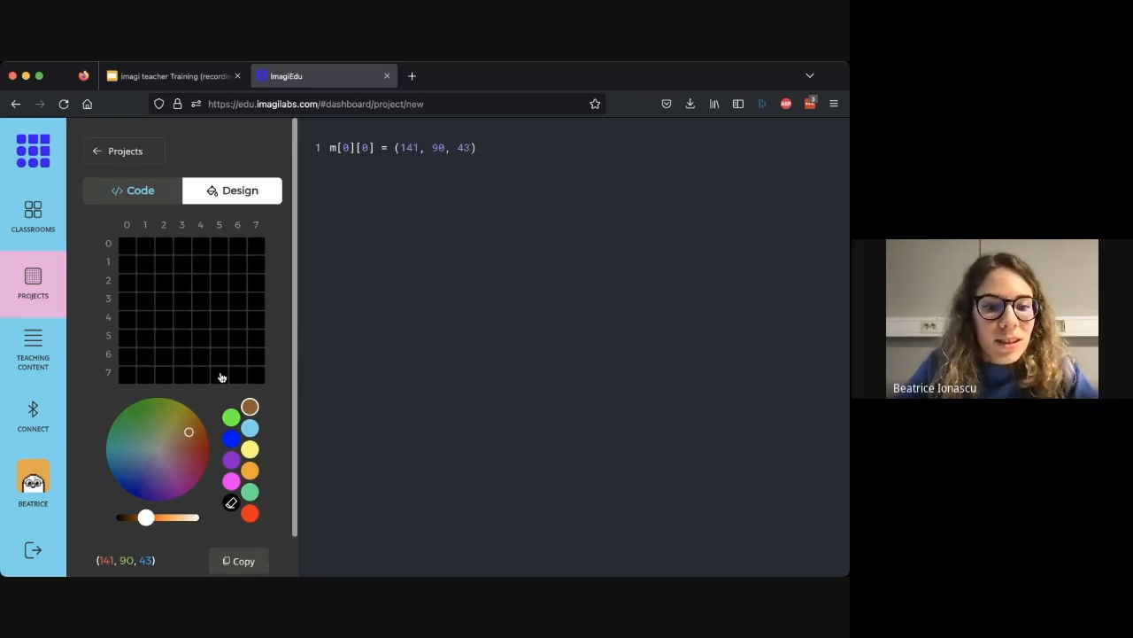
click(131, 191)
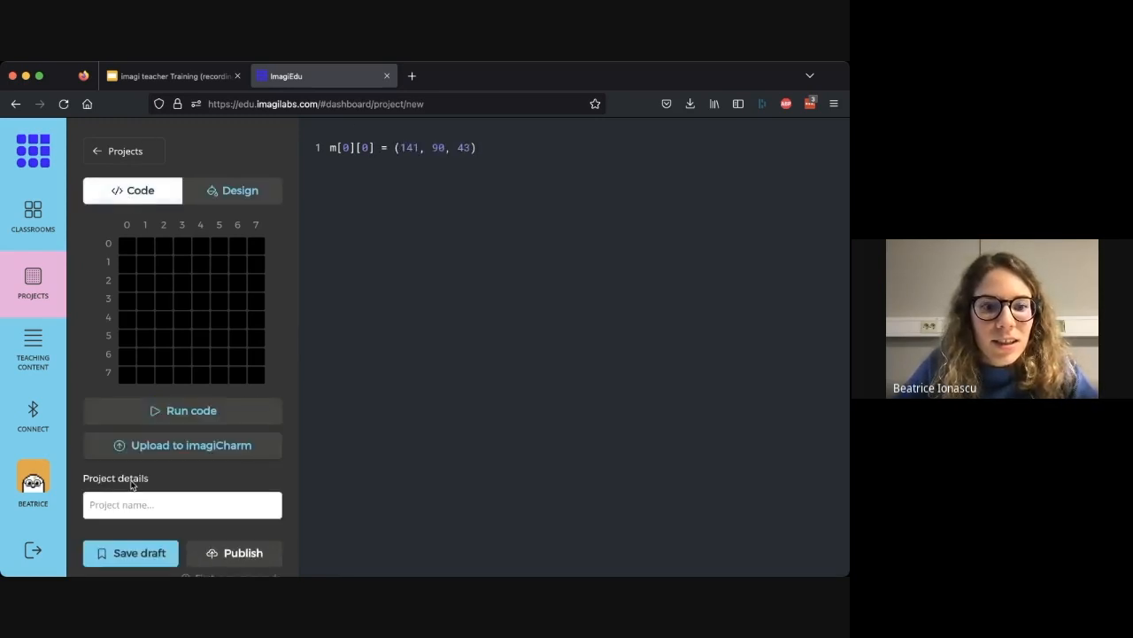
click(183, 411)
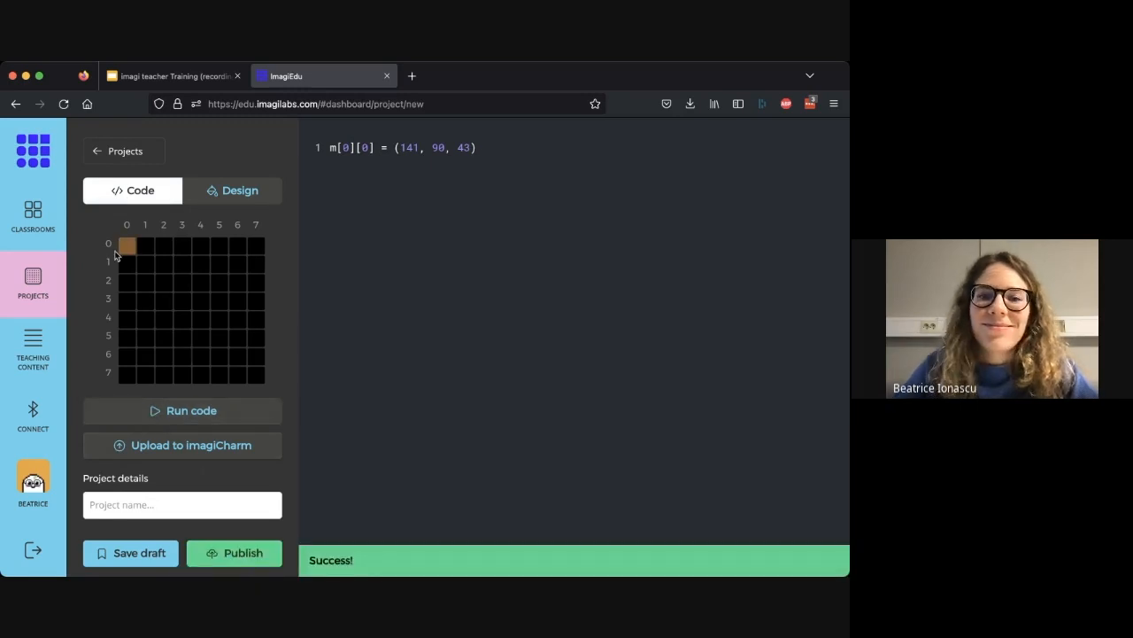
click(177, 75)
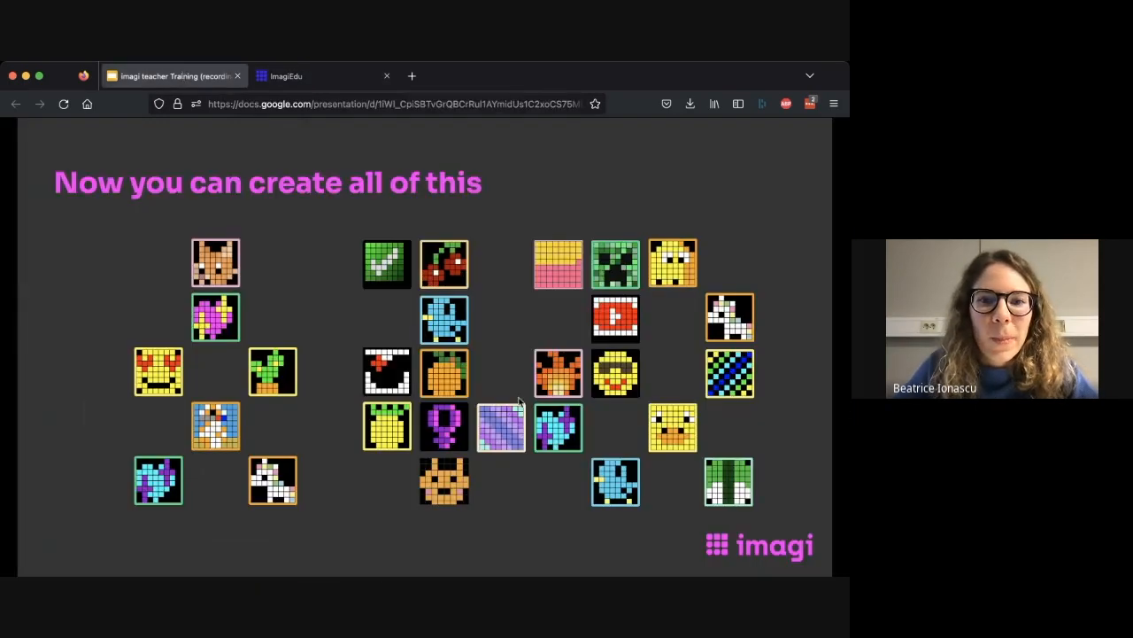
mouse_move(395, 312)
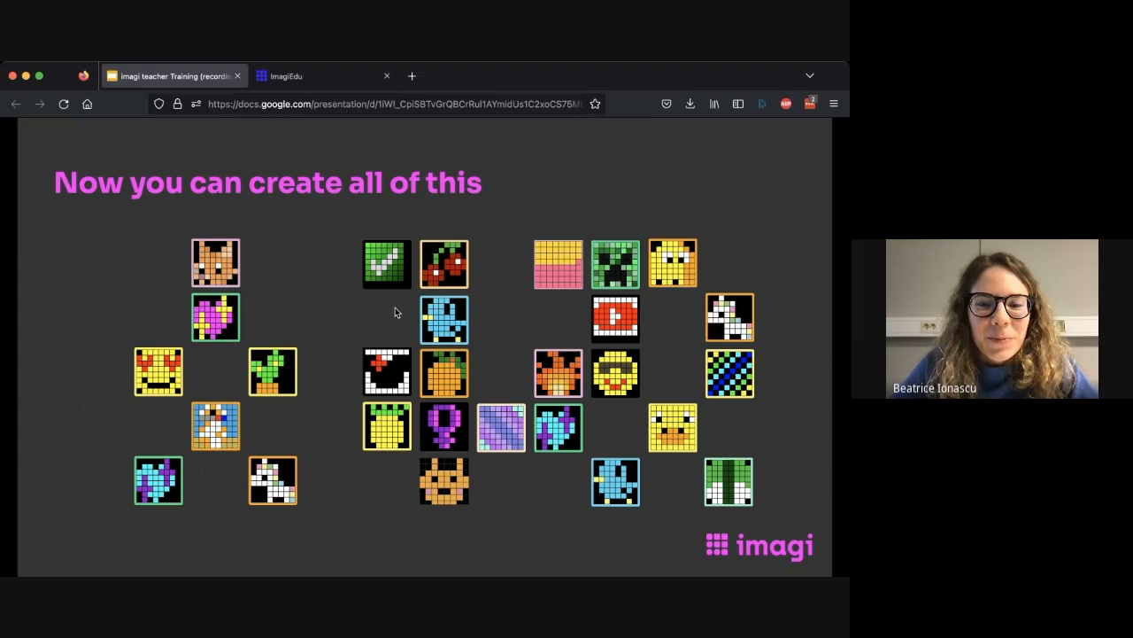